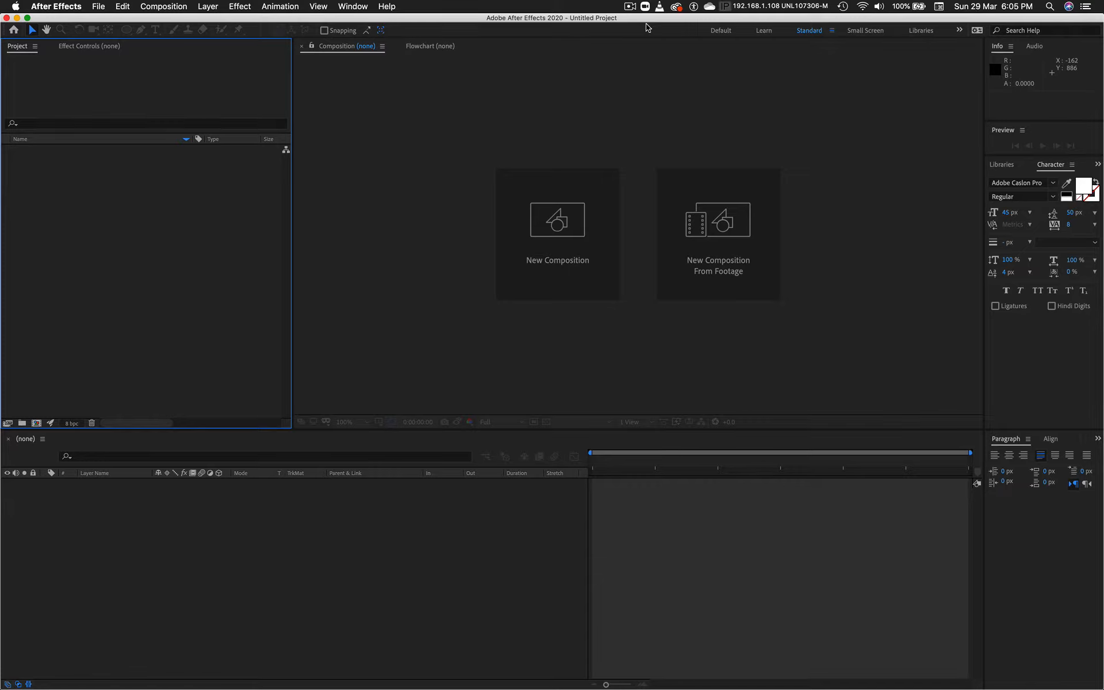
{"action": "mouse_move", "coordinate": [557, 219]}
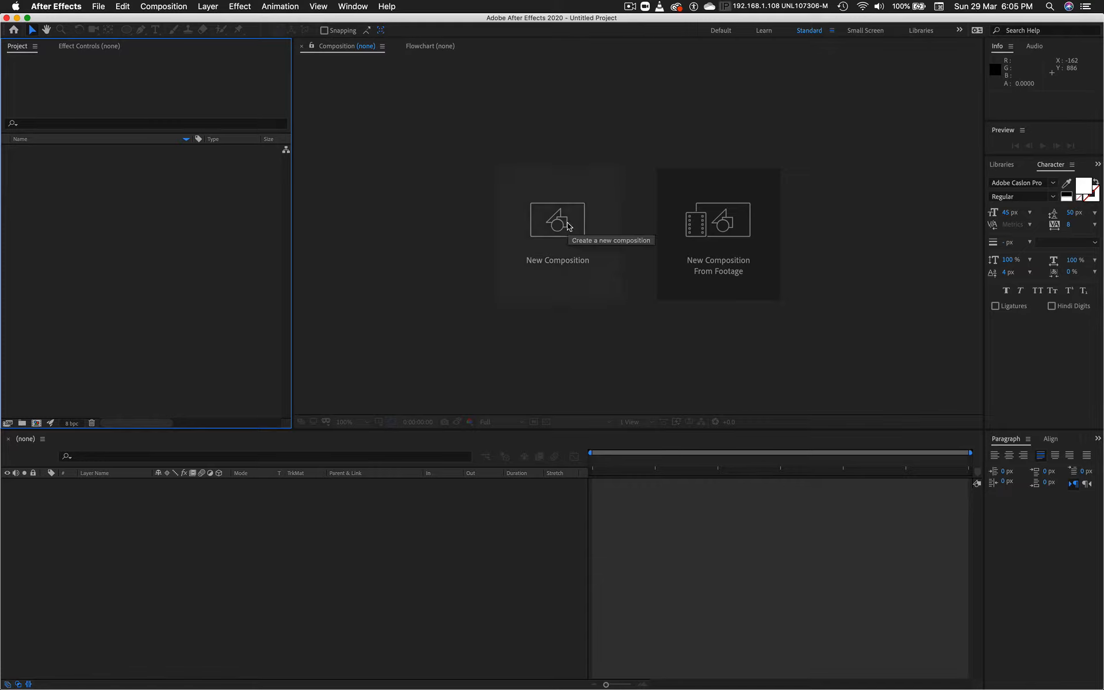
{"action": "mouse_move", "coordinate": [557, 222]}
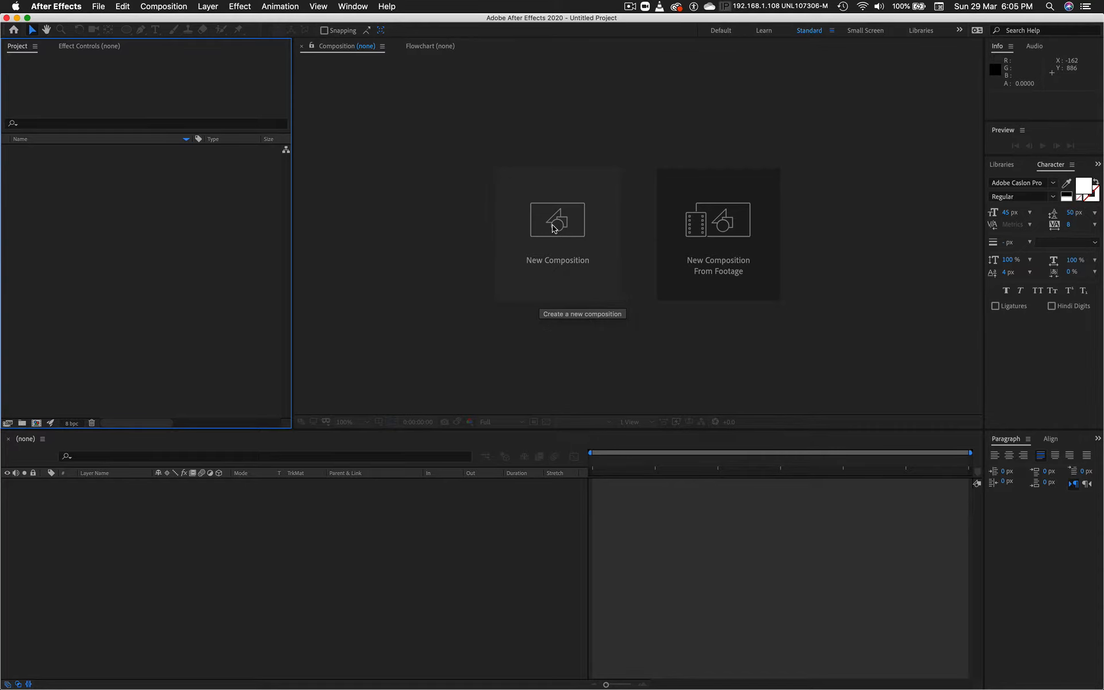
Start a new composition and set its background colour to white
{"action": "left_click", "coordinate": [557, 232]}
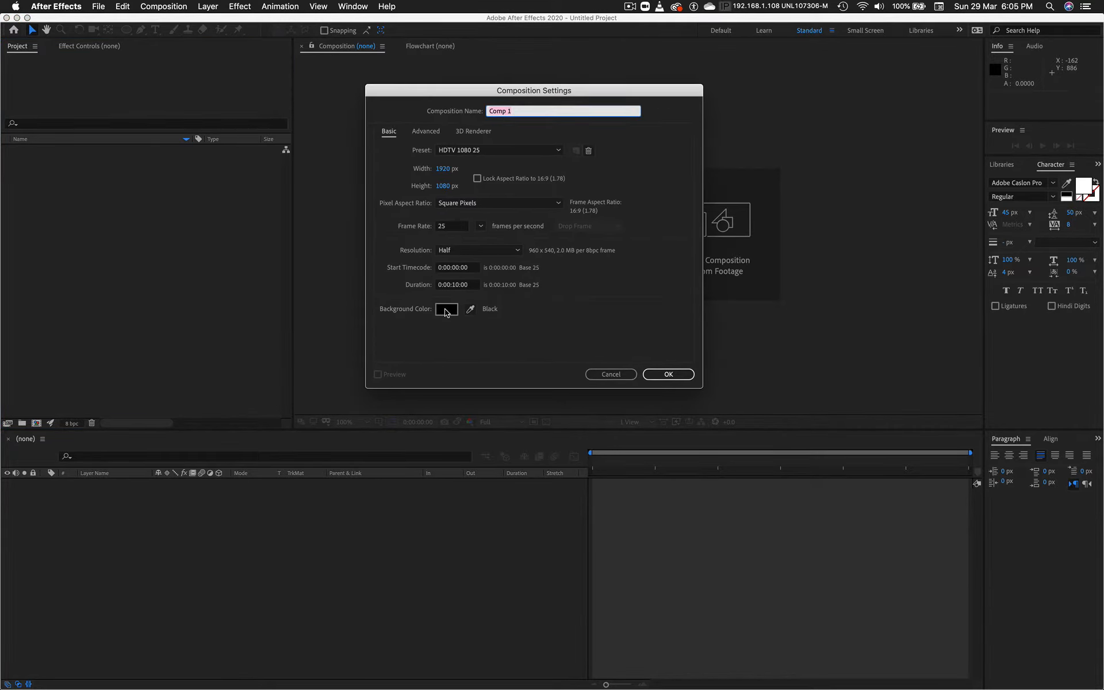
{"action": "left_click", "coordinate": [446, 308]}
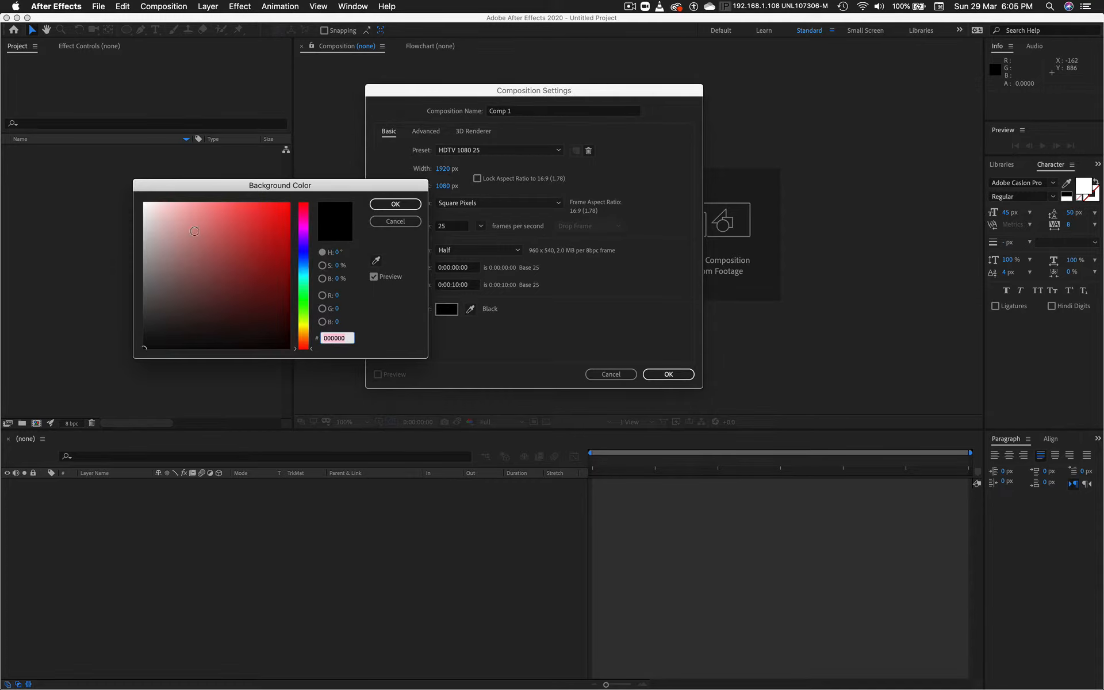
{"action": "left_click", "coordinate": [144, 200]}
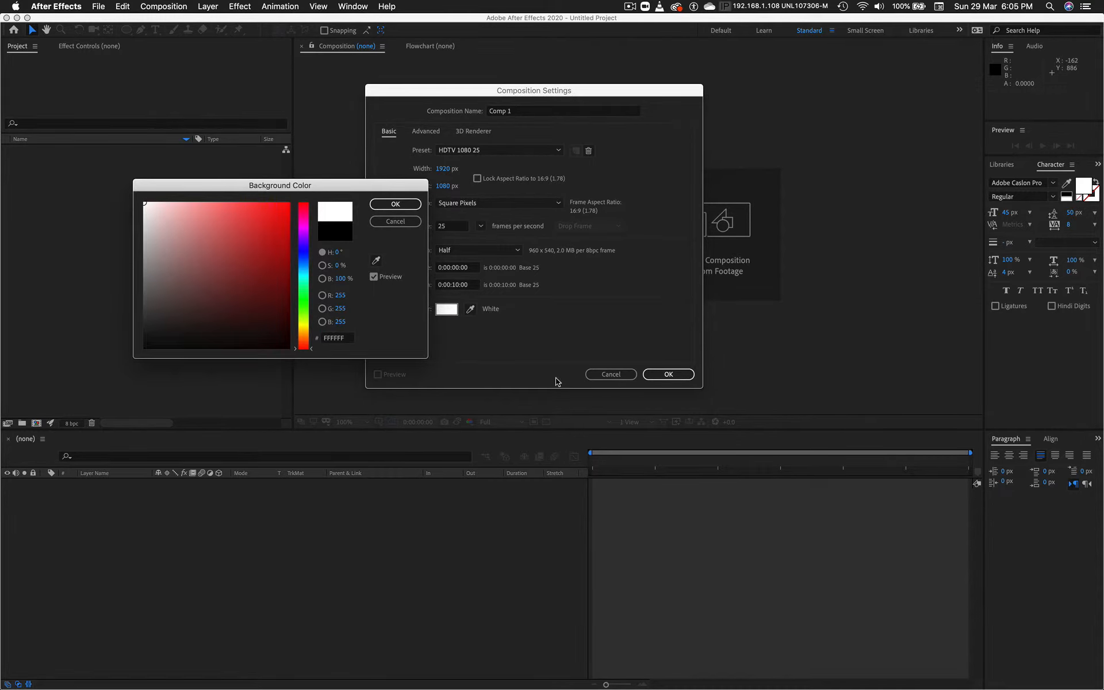
{"action": "left_click", "coordinate": [394, 203]}
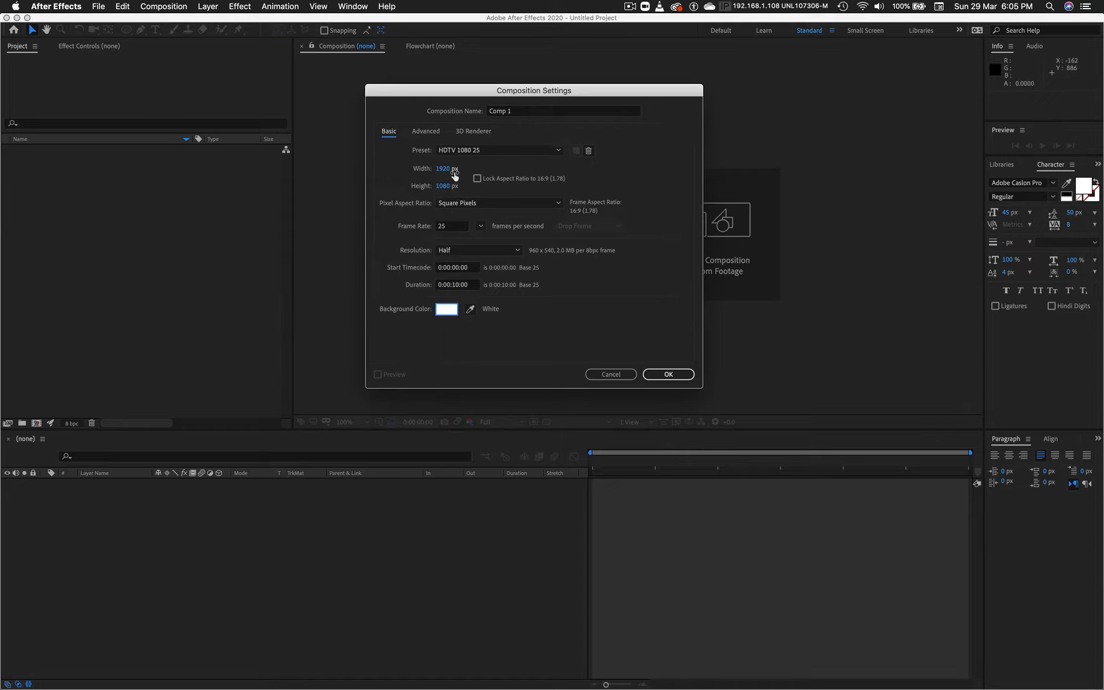
{"action": "mouse_move", "coordinate": [438, 289]}
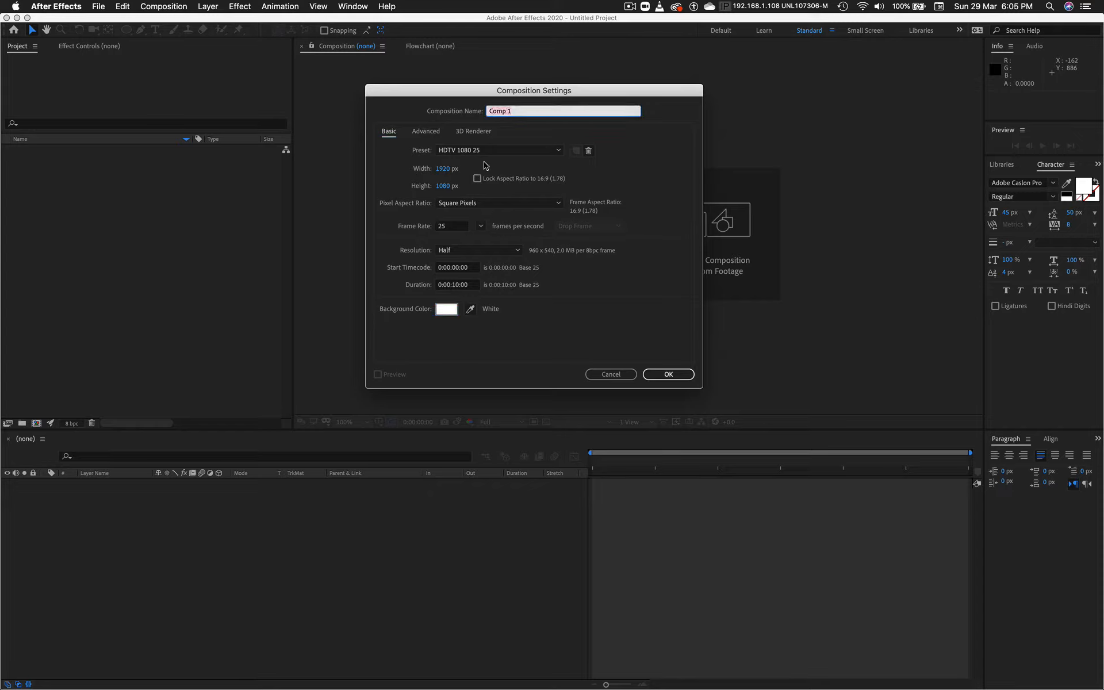
Name the composition '3D Text Rotate' and confirm the 1920×1080 settings
{"action": "type", "text": "3D Text t Rotat"}
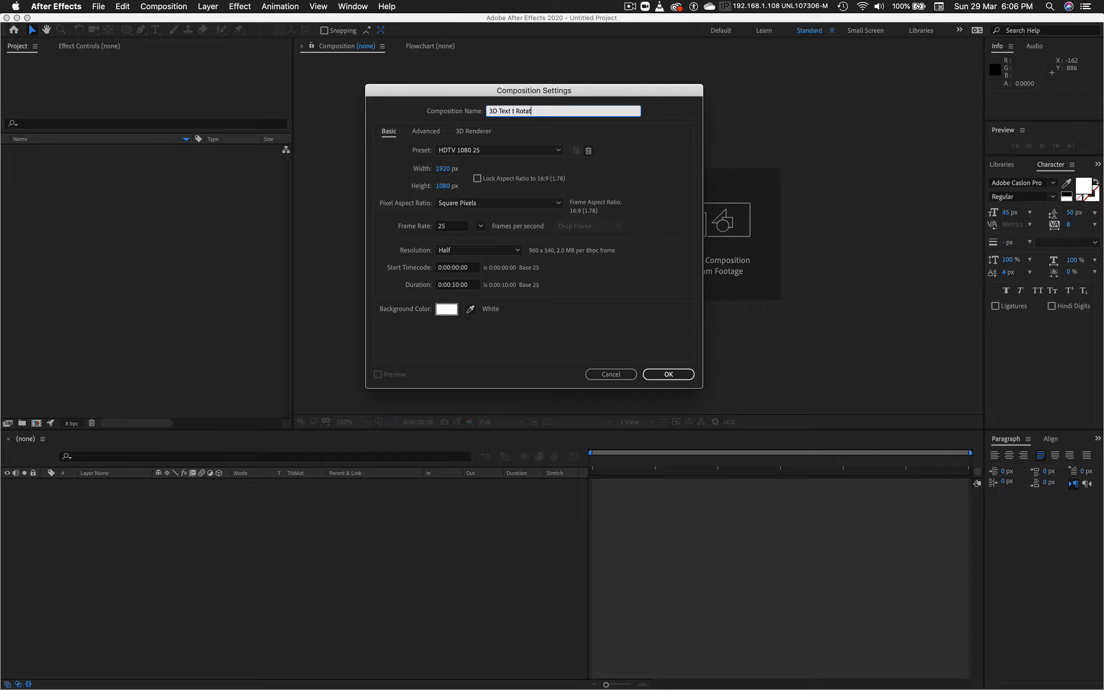
{"action": "type", "text": "e"}
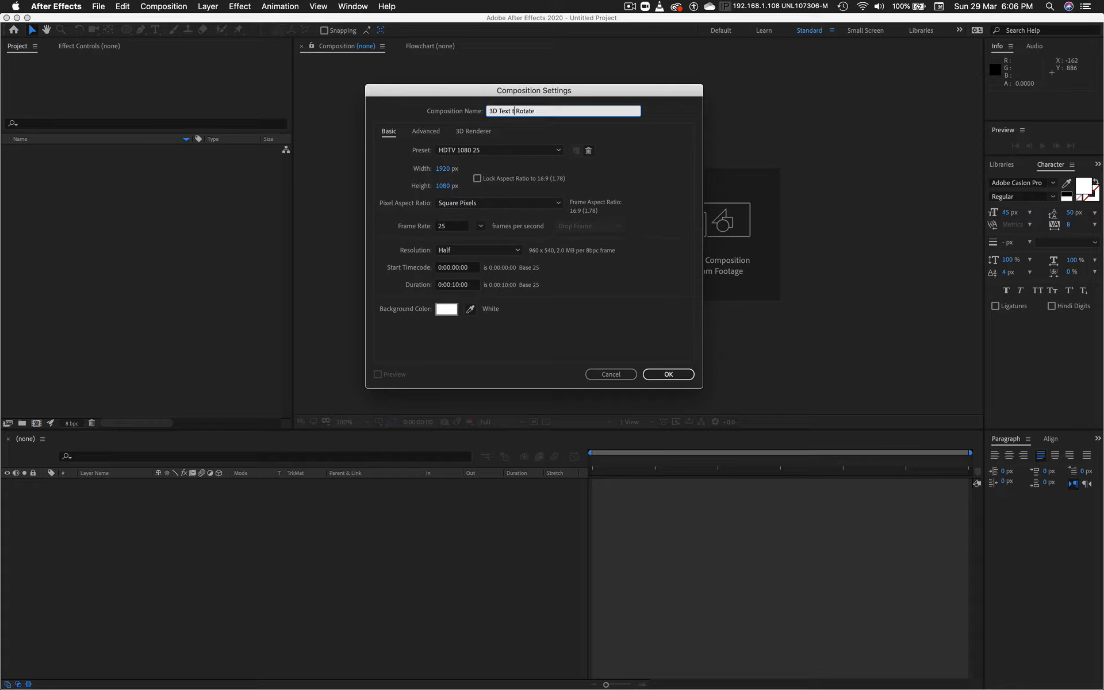
{"action": "left_click", "coordinate": [667, 374]}
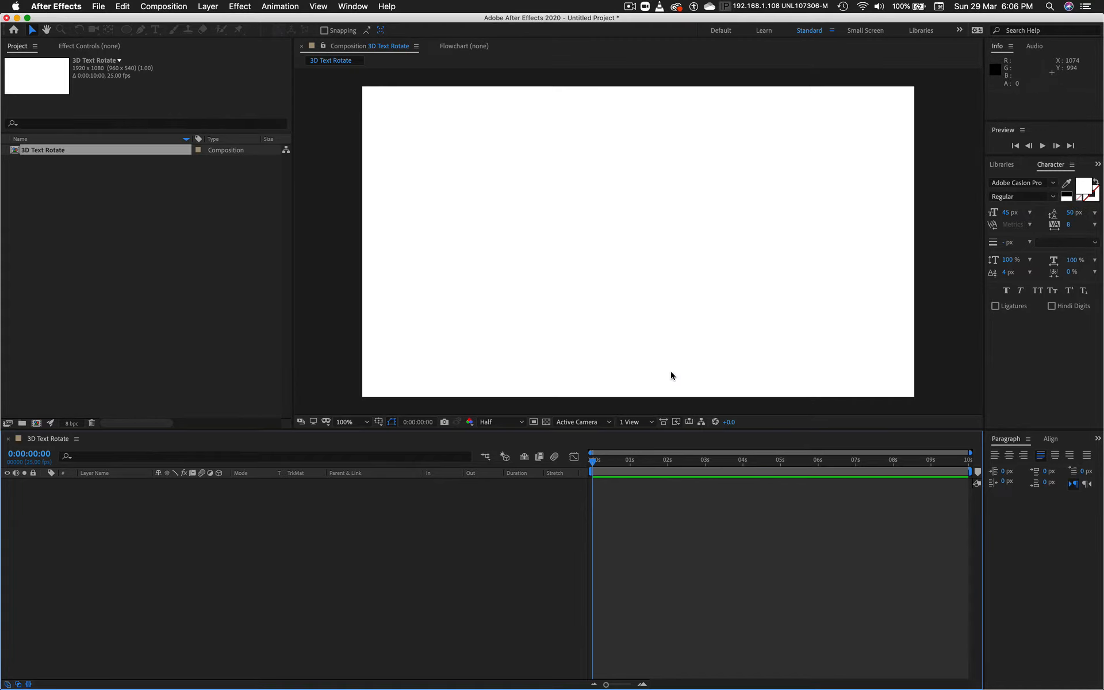
{"action": "mouse_move", "coordinate": [372, 226]}
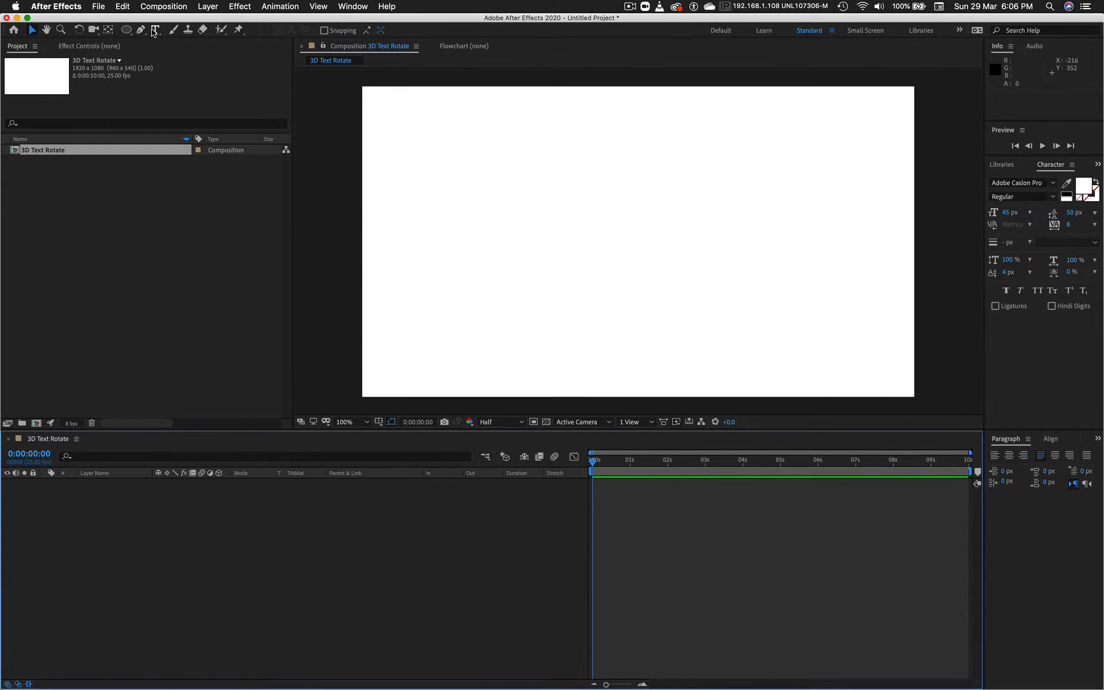
Place a text box on the canvas with the Type tool and set the text colour to black
{"action": "left_click", "coordinate": [156, 30]}
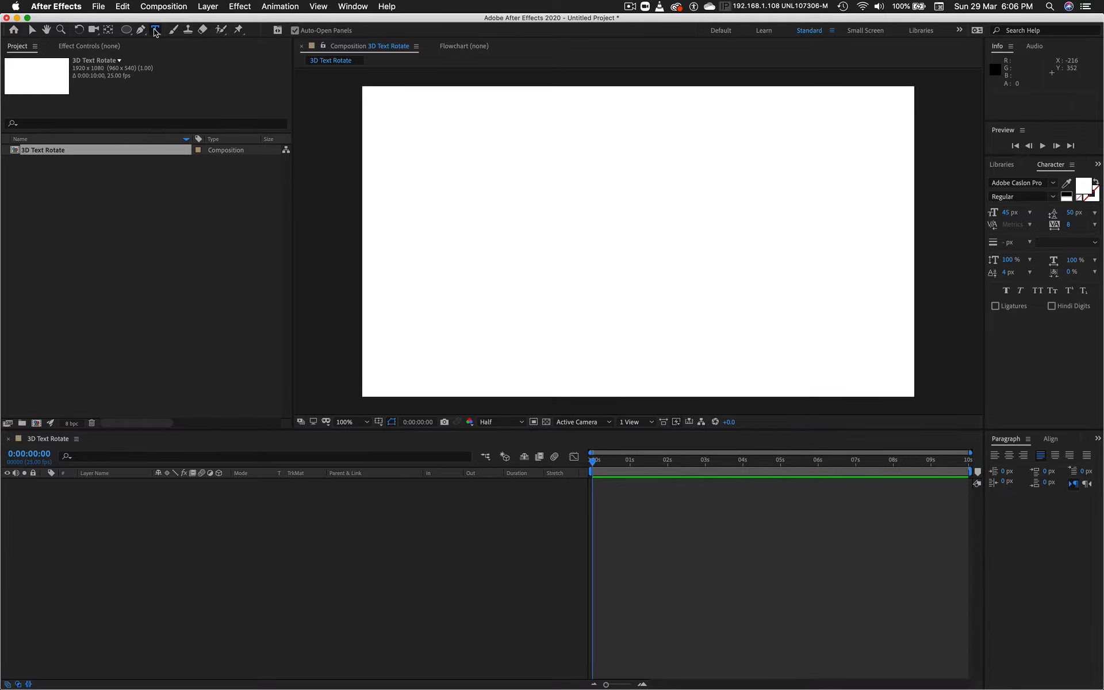
{"action": "left_click", "coordinate": [156, 30]}
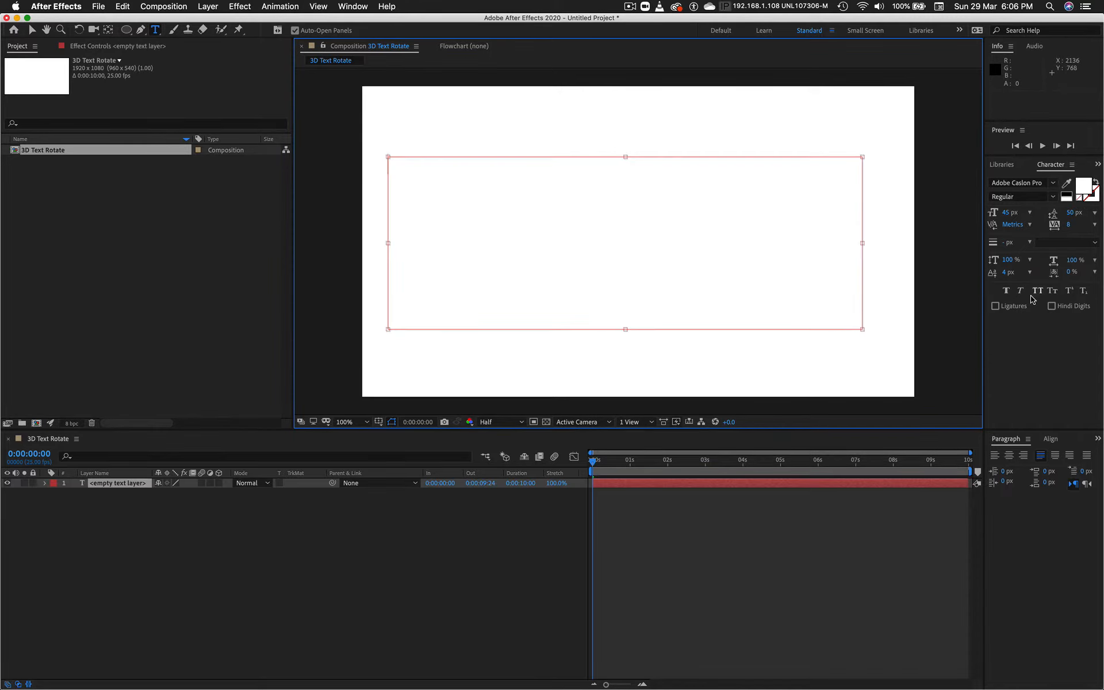
{"action": "mouse_move", "coordinate": [1021, 197]}
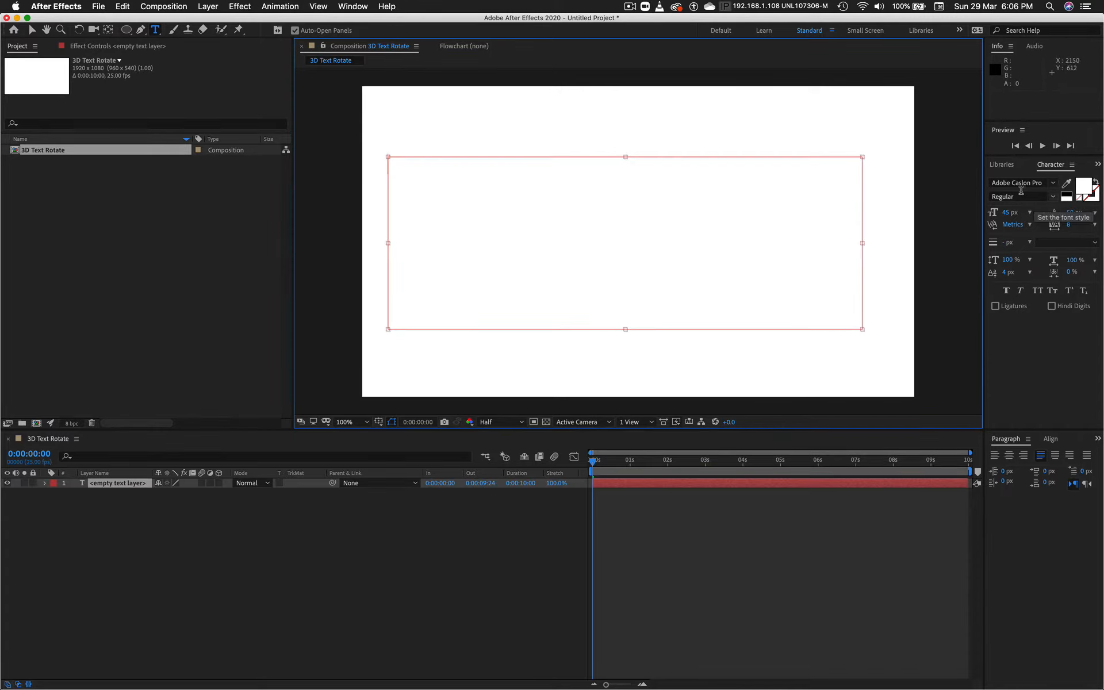
{"action": "left_click", "coordinate": [1090, 186]}
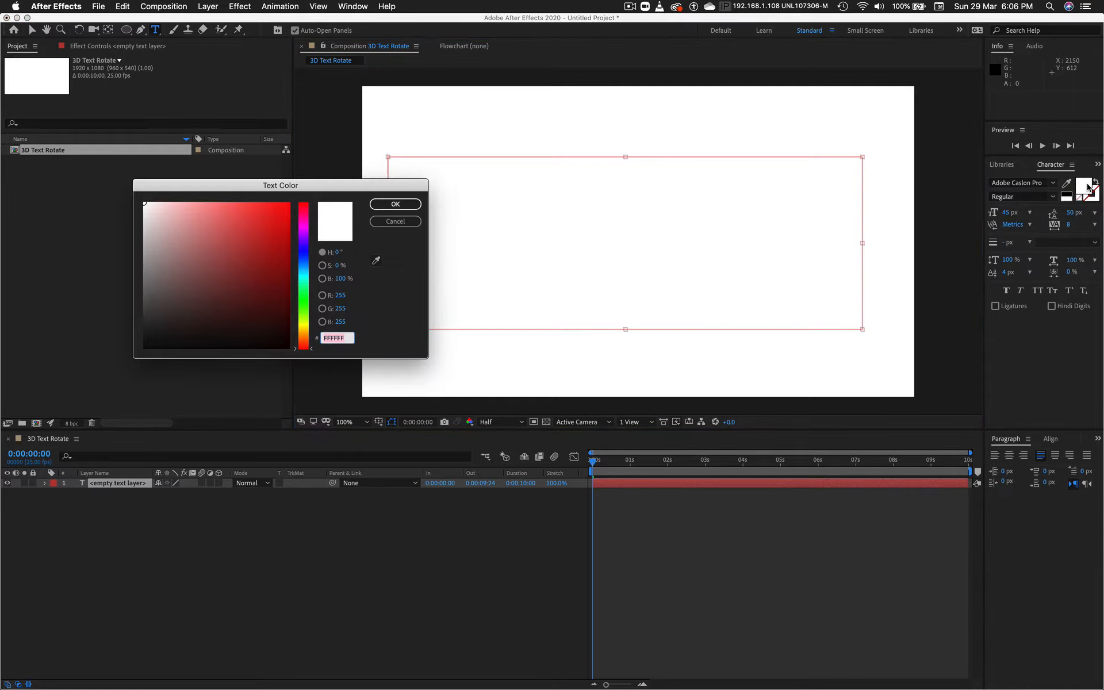
{"action": "left_click", "coordinate": [279, 341]}
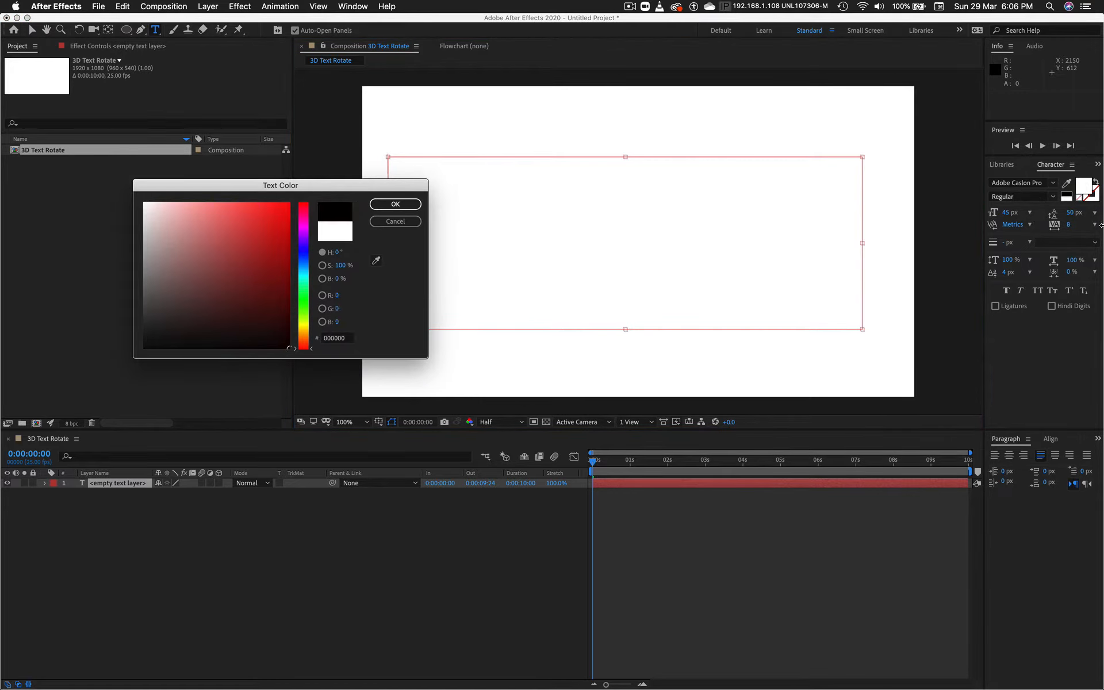
{"action": "left_click", "coordinate": [394, 204]}
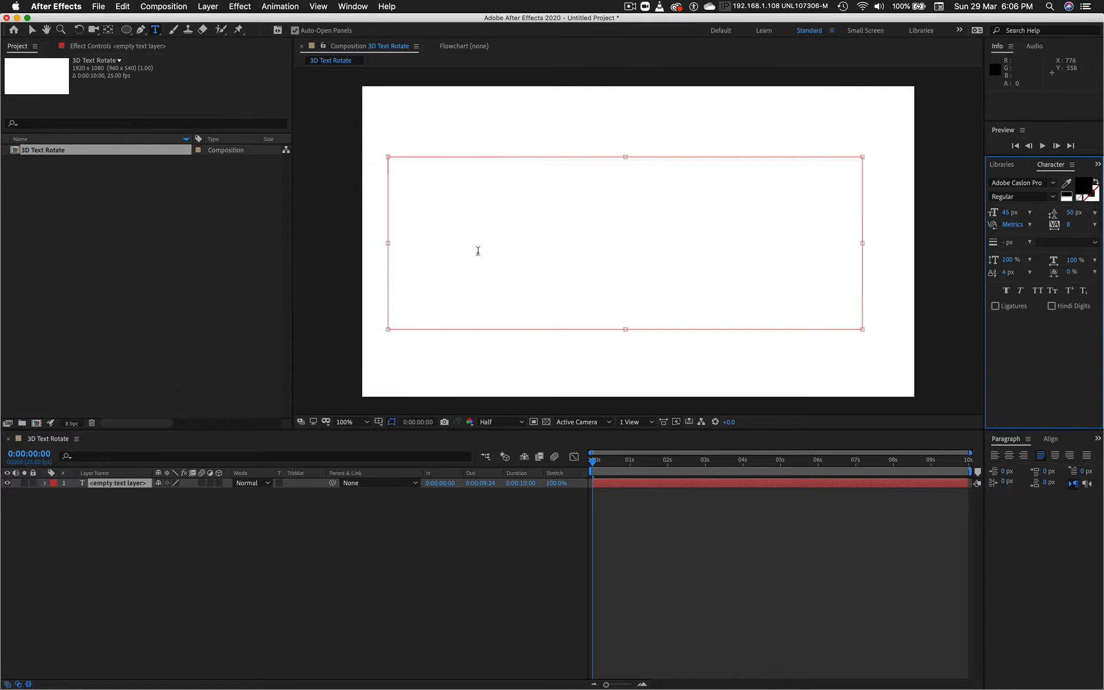
Enter the text 'AFTER EFFECTS' in the box
{"action": "type", "text": "AFTER E"}
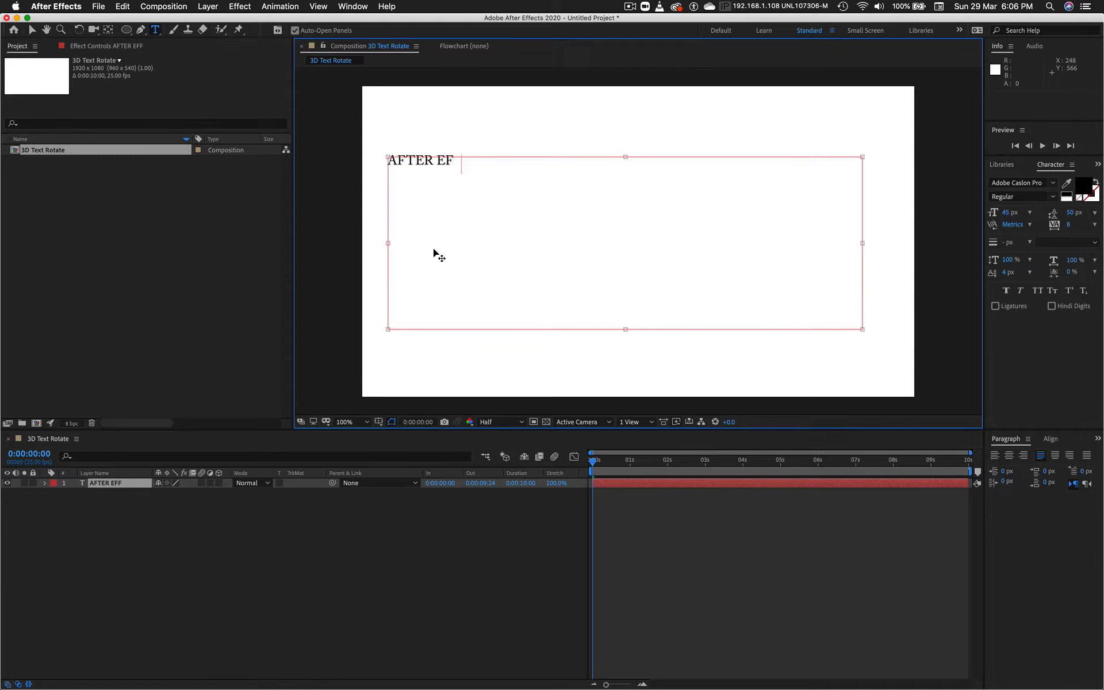
{"action": "type", "text": "FECTS"}
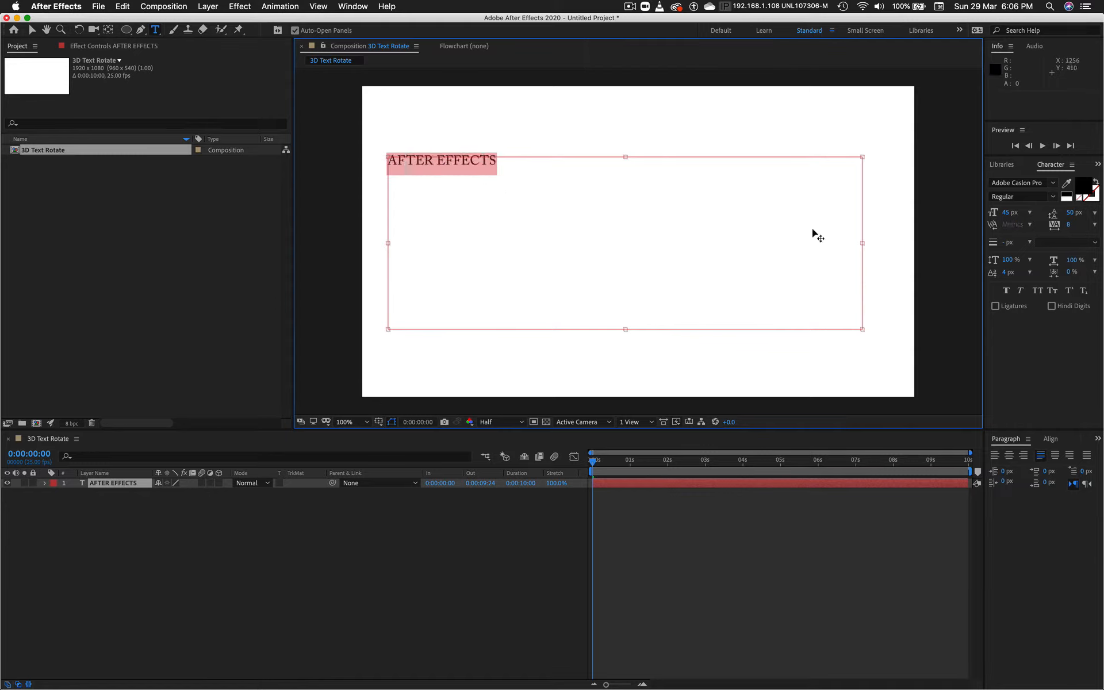
{"action": "mouse_move", "coordinate": [520, 215]}
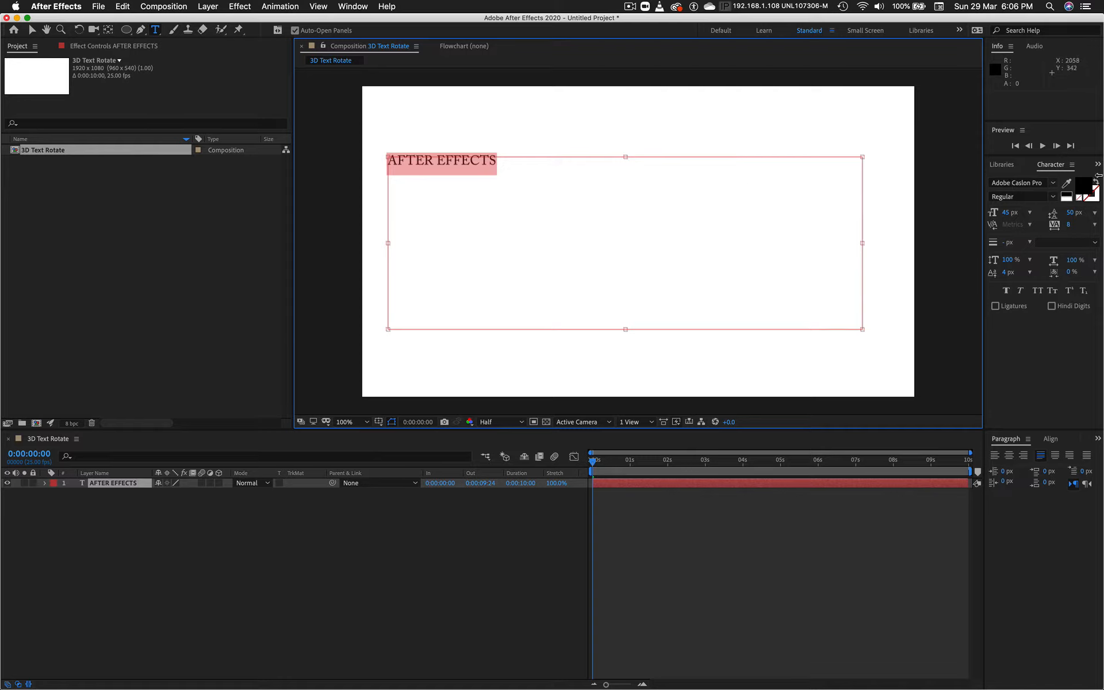
Choose Avenir Next from the font family list in the Character panel
{"action": "left_click", "coordinate": [1018, 183]}
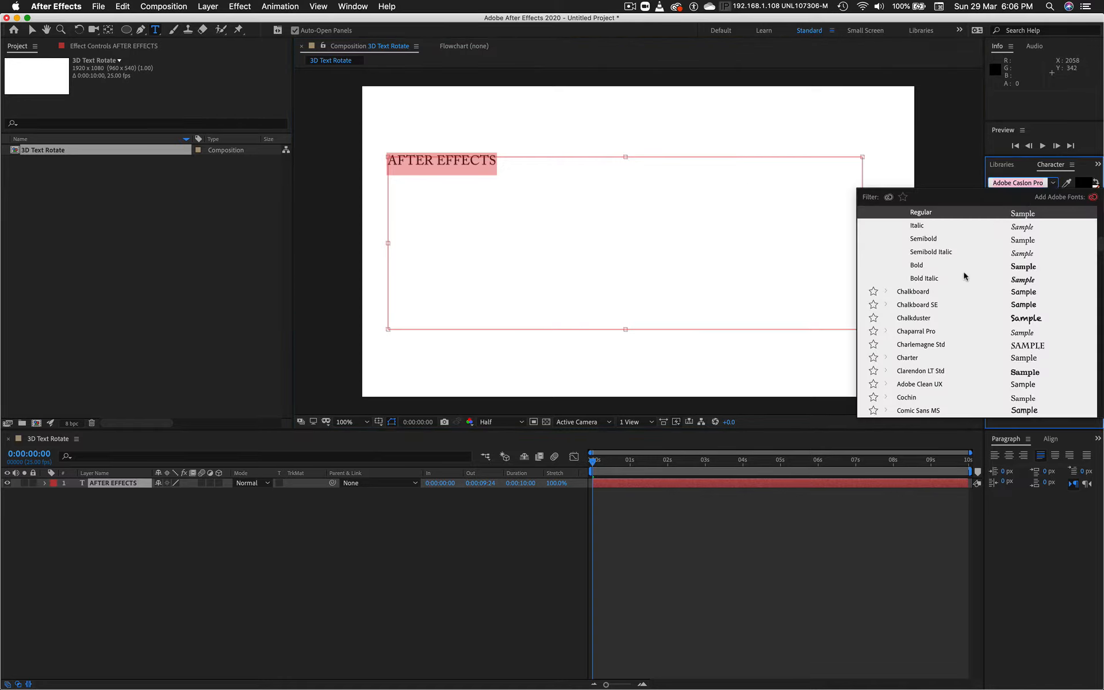
{"action": "scroll", "scroll_direction": "up", "scroll_amount": 3}
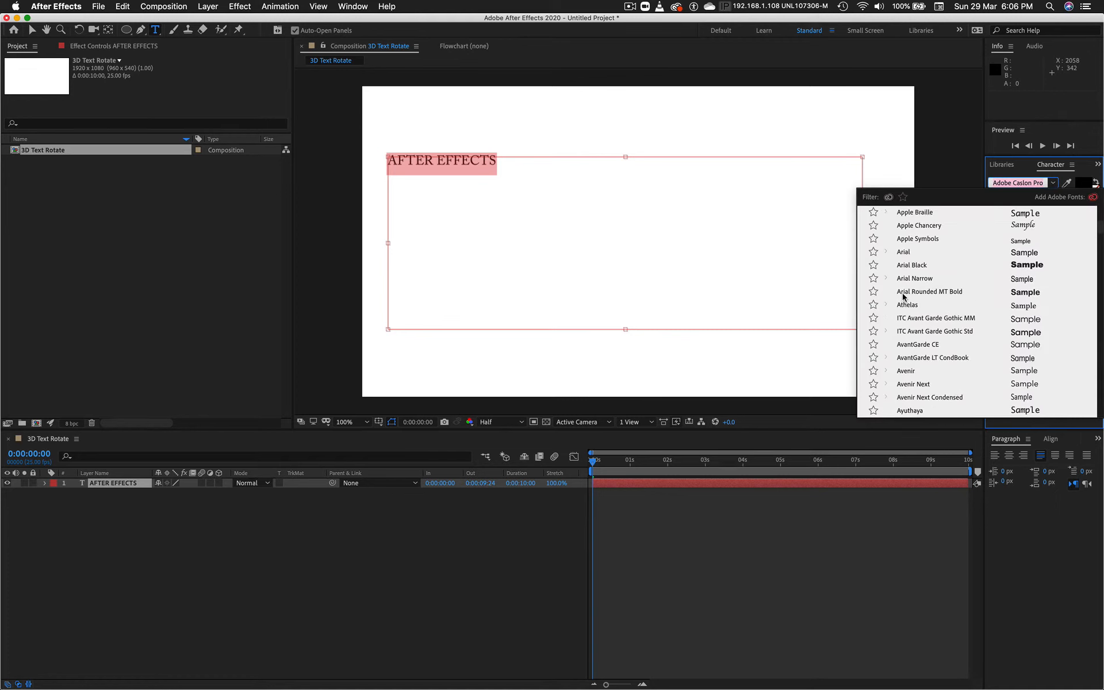
{"action": "scroll", "scroll_direction": "down", "scroll_amount": 3}
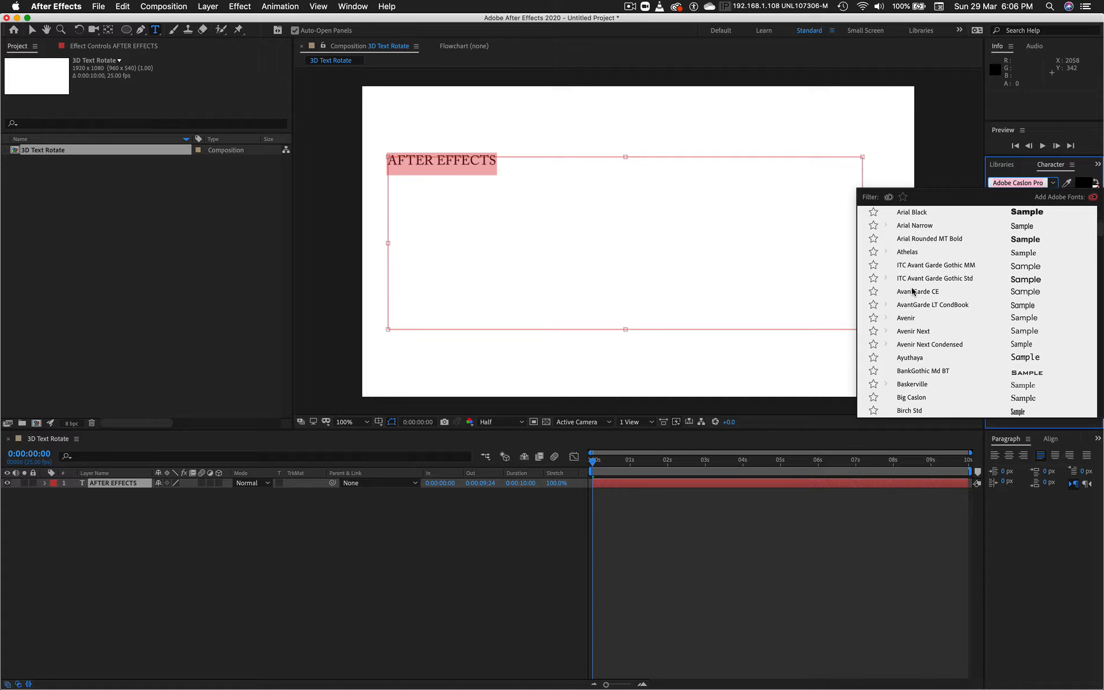
{"action": "left_click", "coordinate": [914, 331]}
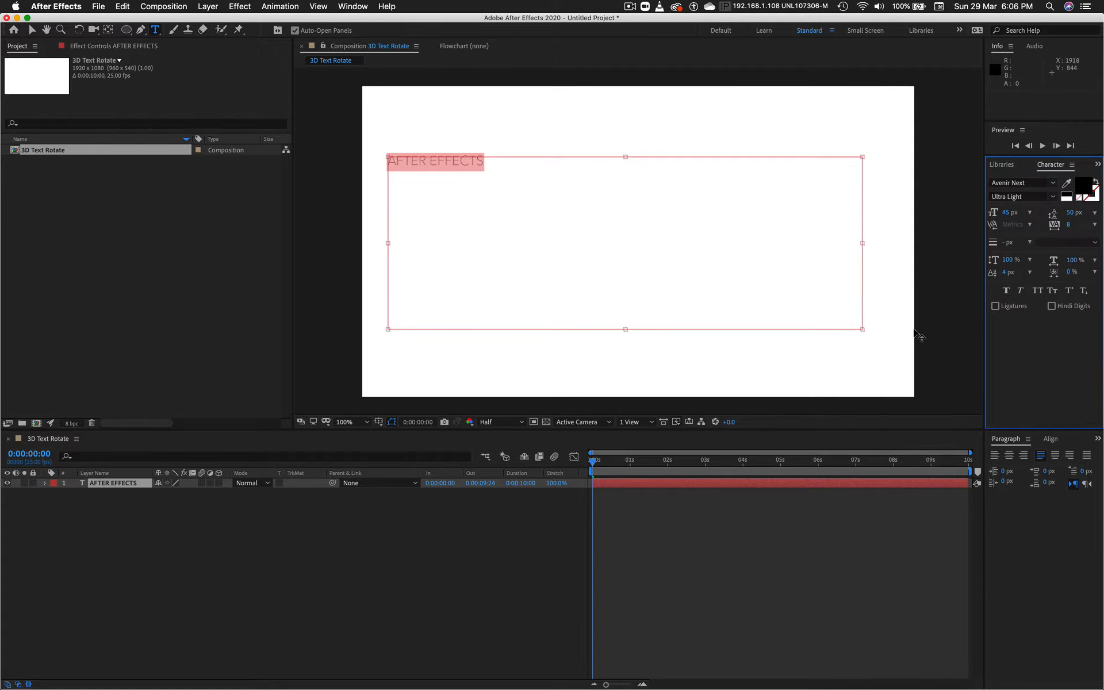
Set the font weight to Heavy and the size to 158 px
{"action": "left_click", "coordinate": [1043, 197]}
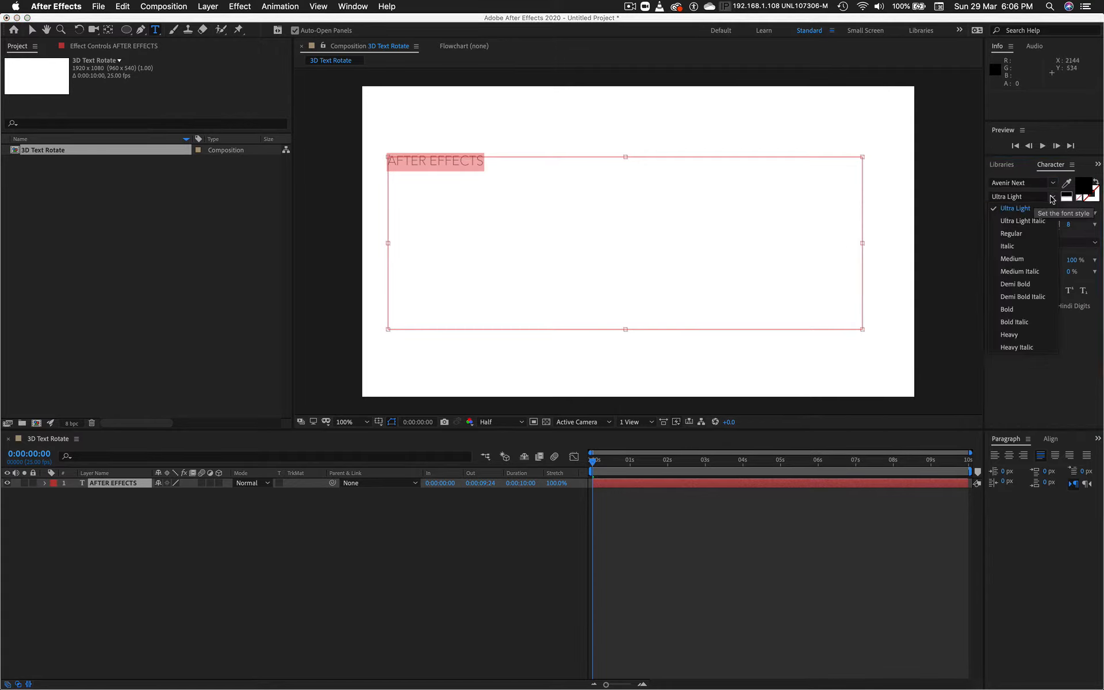
{"action": "left_click", "coordinate": [1009, 334]}
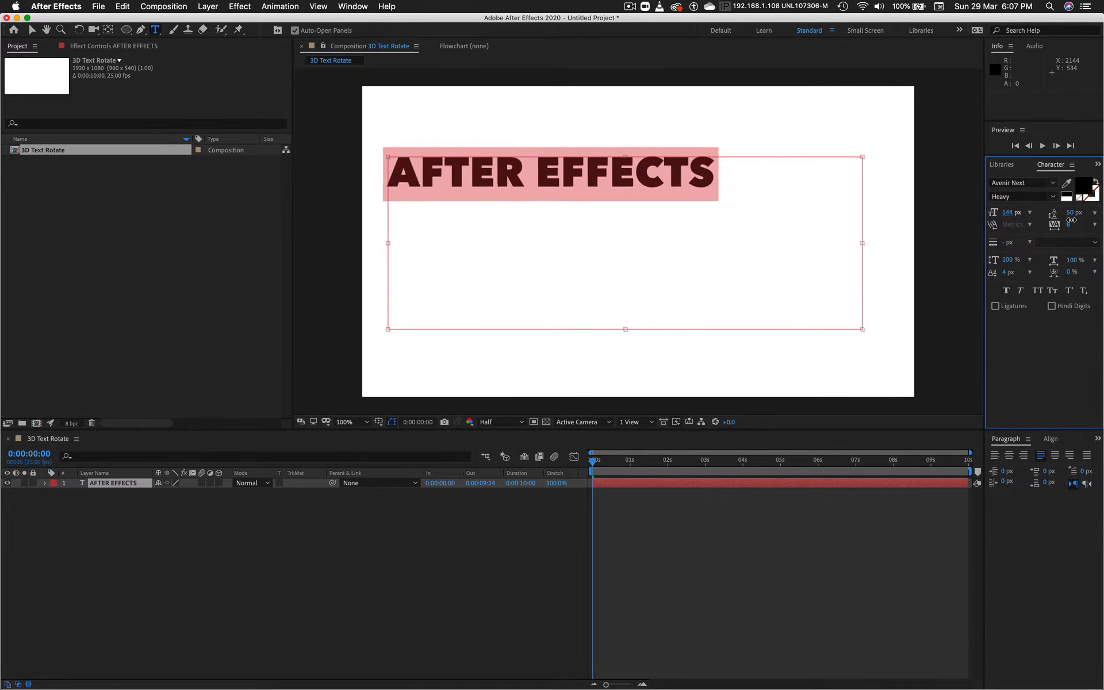
{"action": "type", "text": "158"}
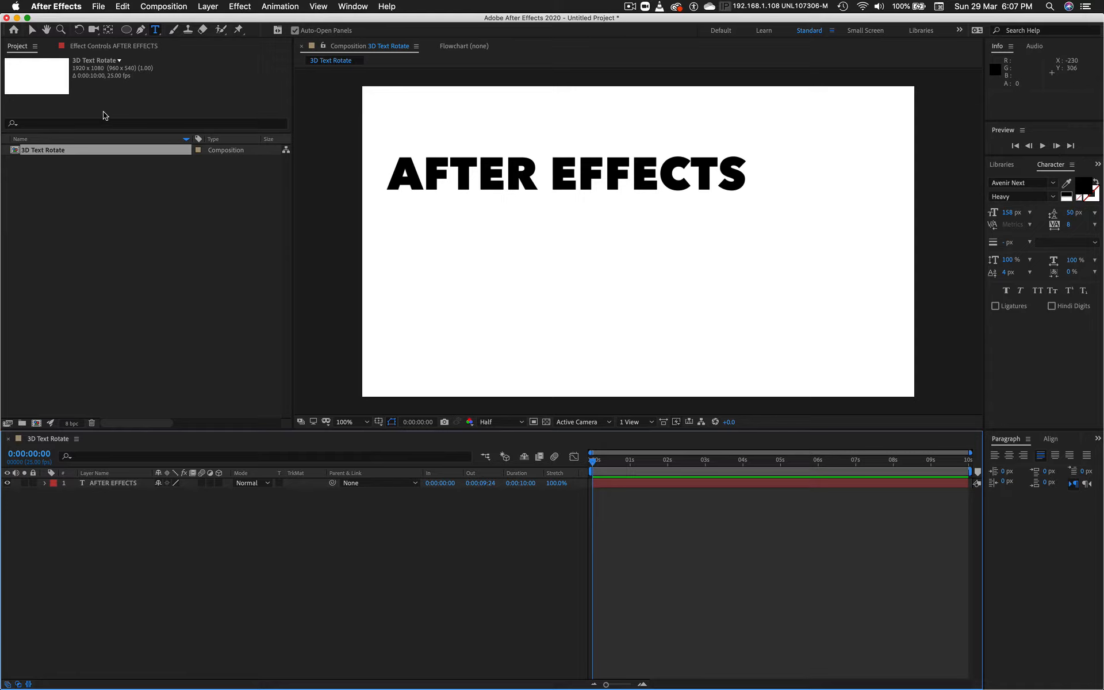
{"action": "left_click", "coordinate": [469, 177]}
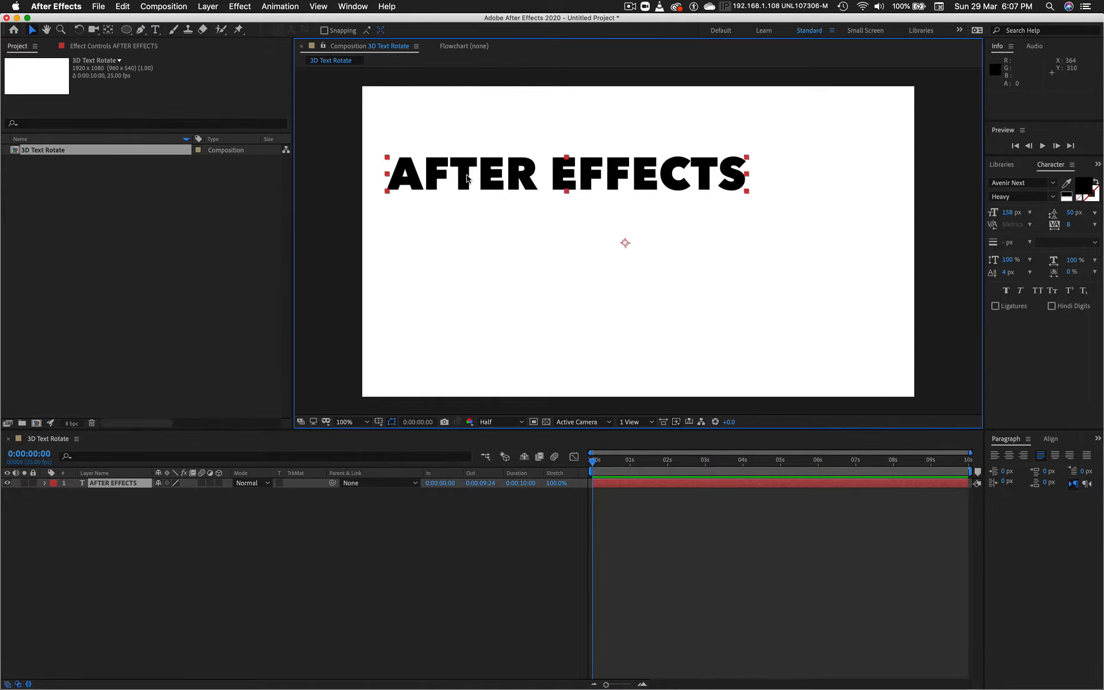
{"action": "mouse_move", "coordinate": [626, 247]}
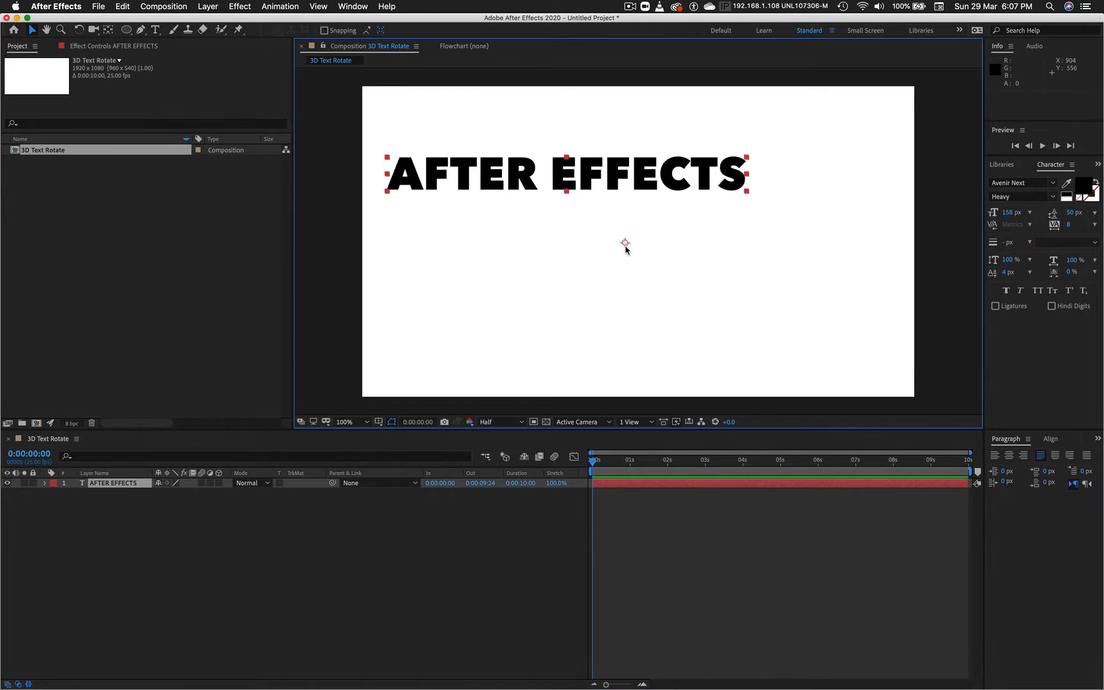
{"action": "mouse_move", "coordinate": [631, 234]}
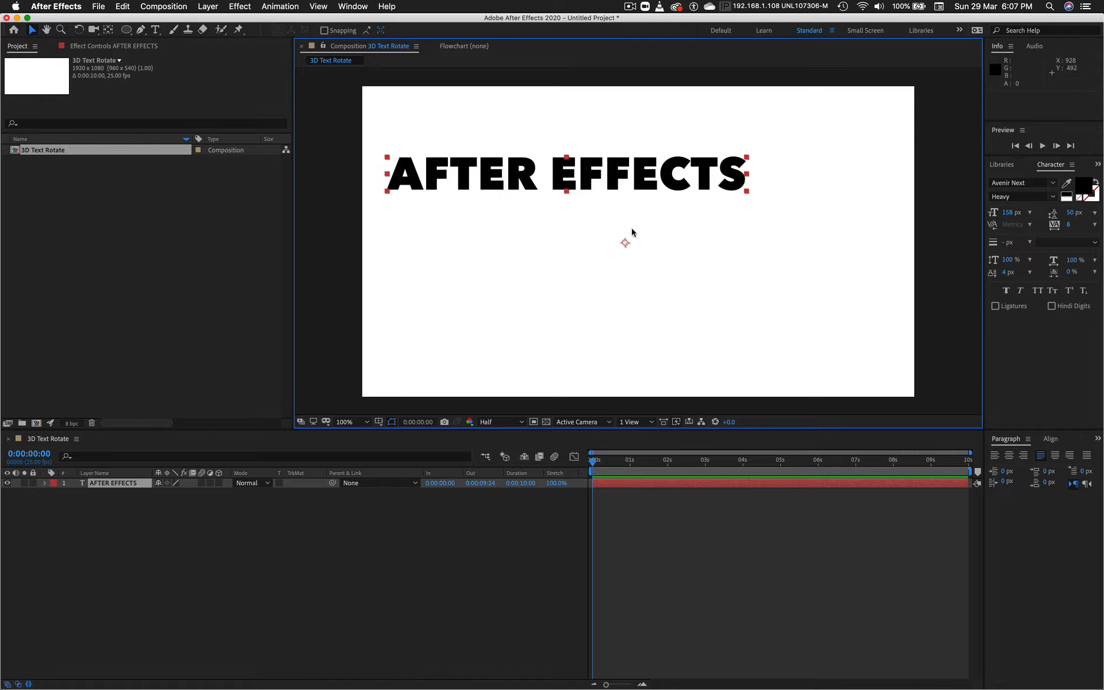
{"action": "mouse_move", "coordinate": [632, 247]}
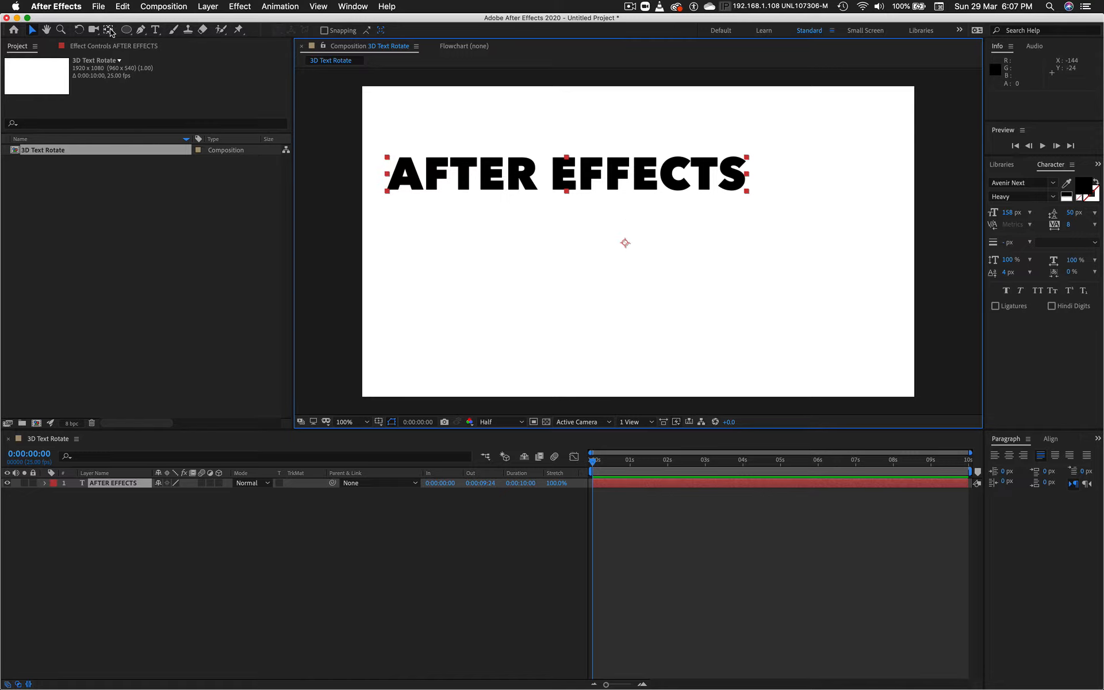
{"action": "mouse_move", "coordinate": [110, 29]}
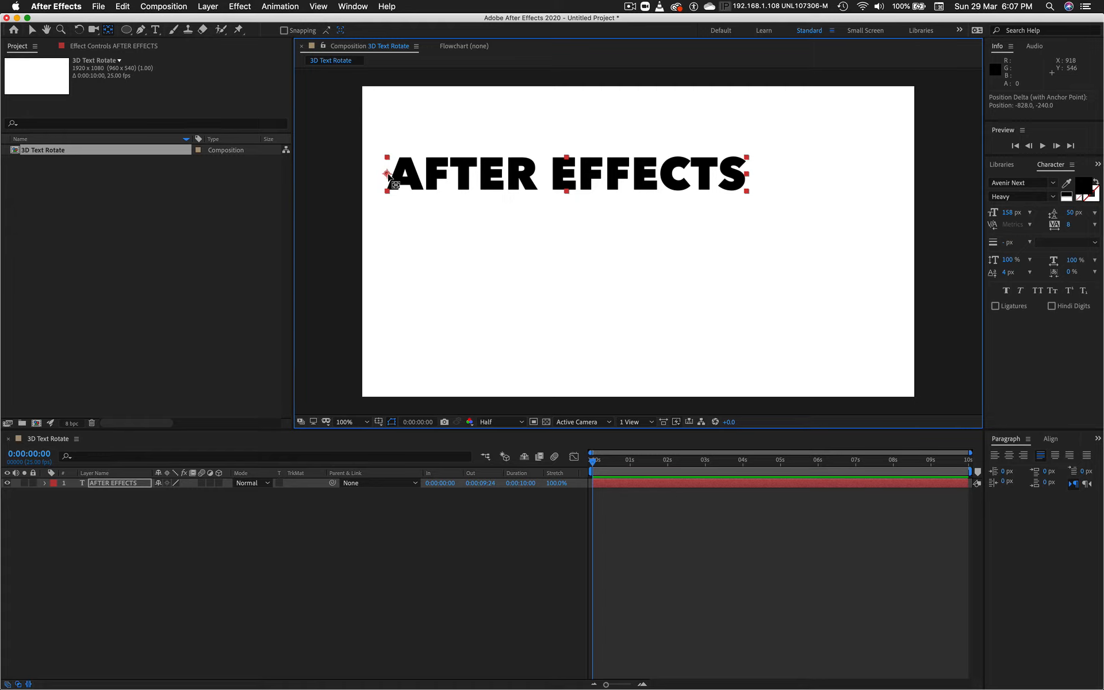
{"action": "mouse_move", "coordinate": [514, 160]}
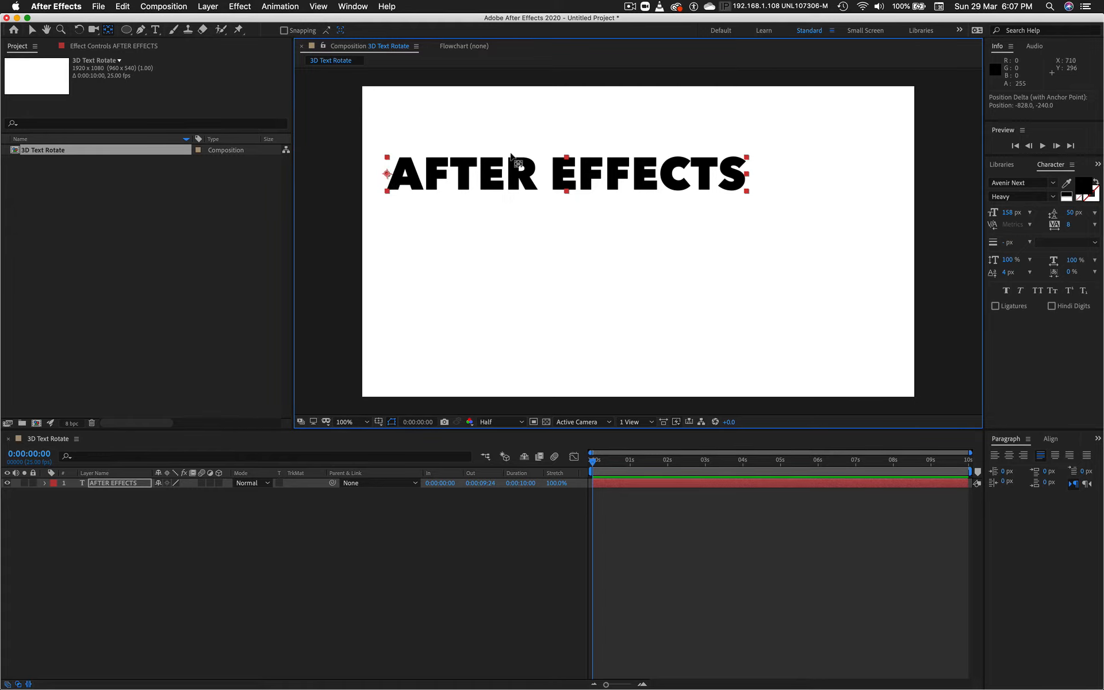
{"action": "mouse_move", "coordinate": [470, 180]}
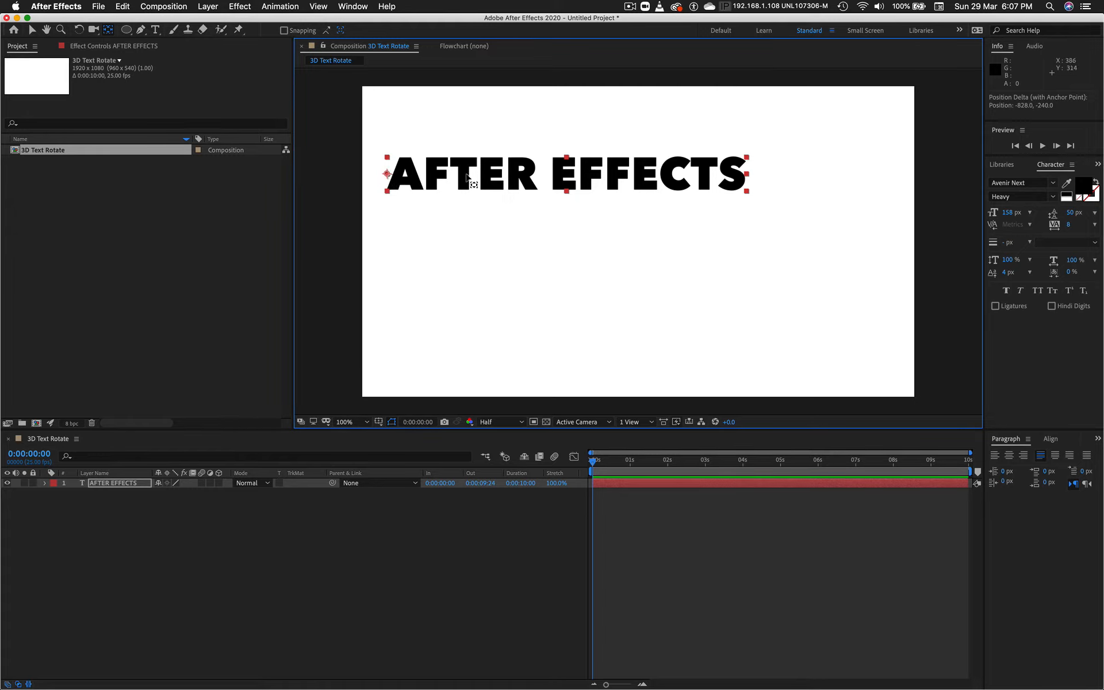
{"action": "mouse_move", "coordinate": [607, 197]}
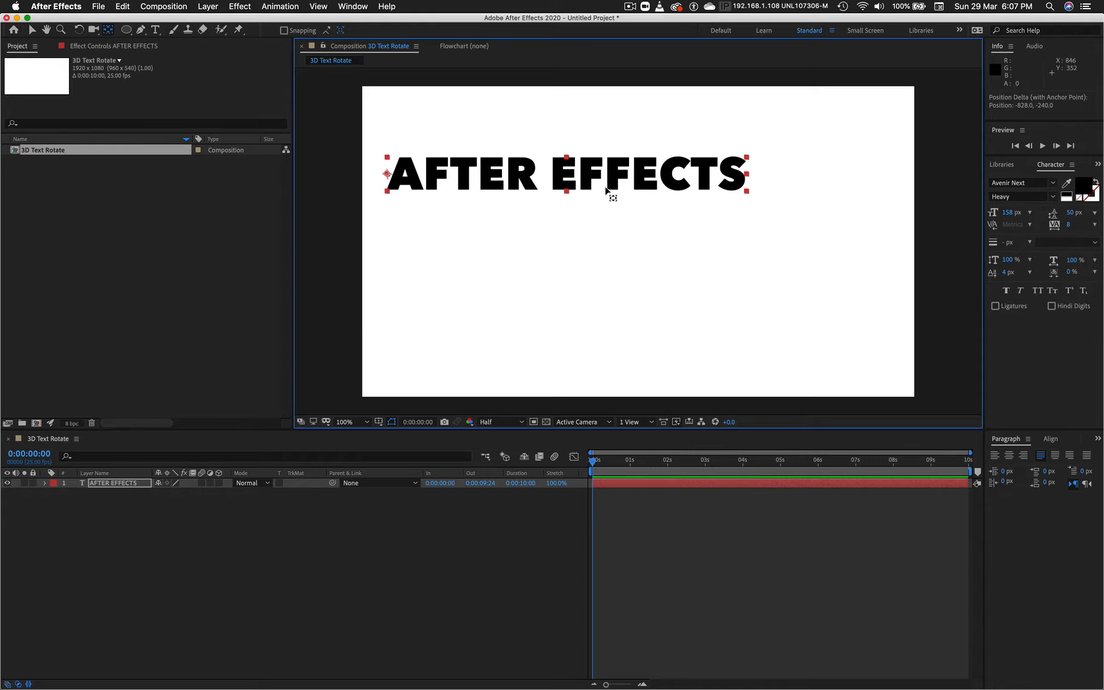
{"action": "mouse_move", "coordinate": [45, 36]}
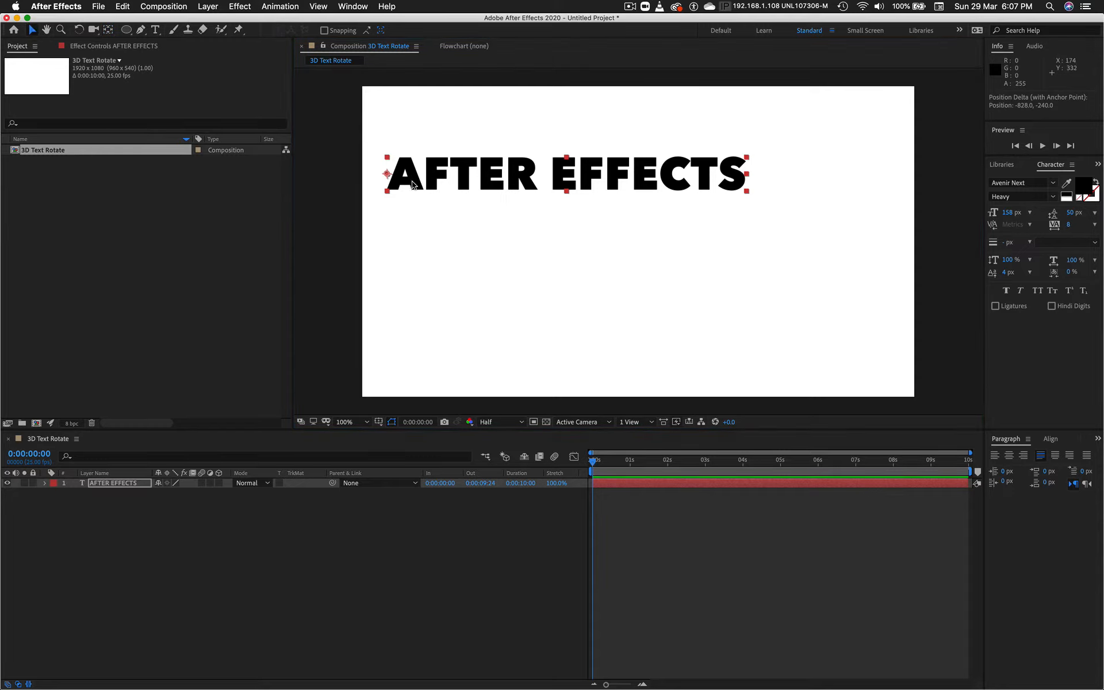
{"action": "mouse_move", "coordinate": [441, 318]}
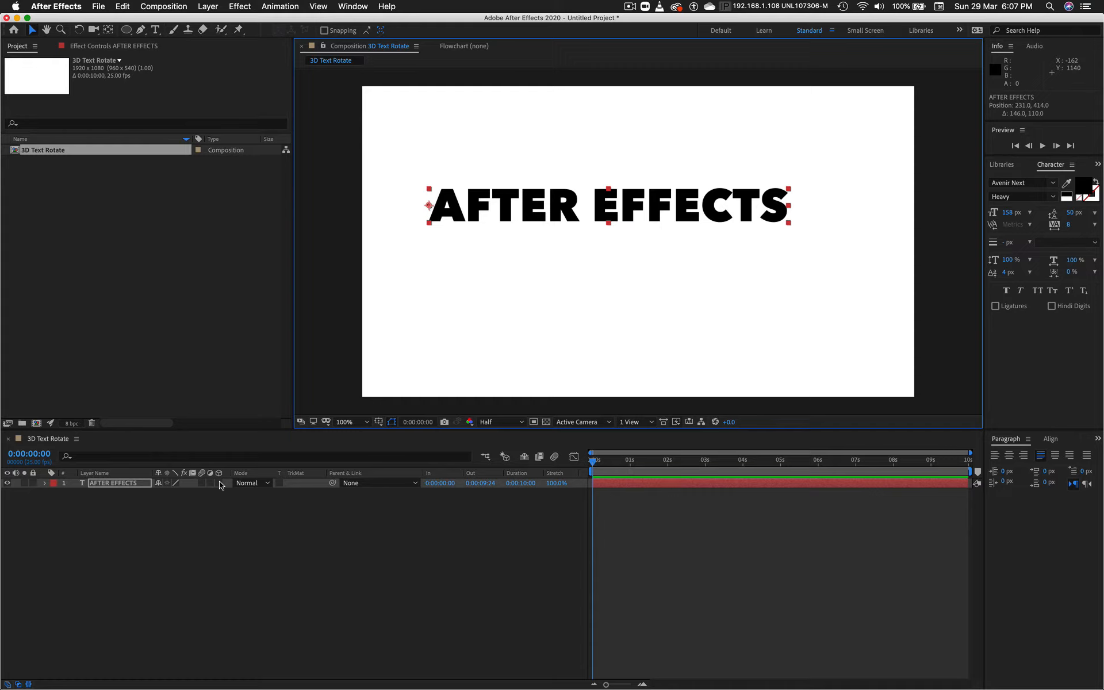
Enable the 3D Layer switch on the AFTER EFFECTS text layer
{"action": "left_click", "coordinate": [219, 483]}
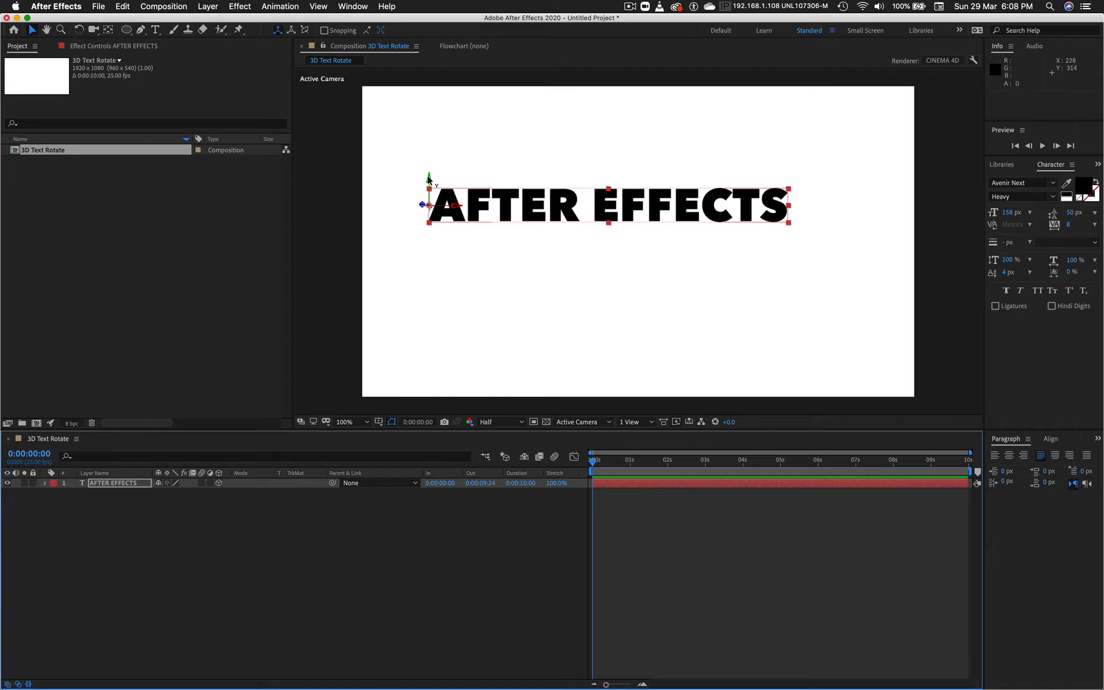
{"action": "mouse_move", "coordinate": [458, 212]}
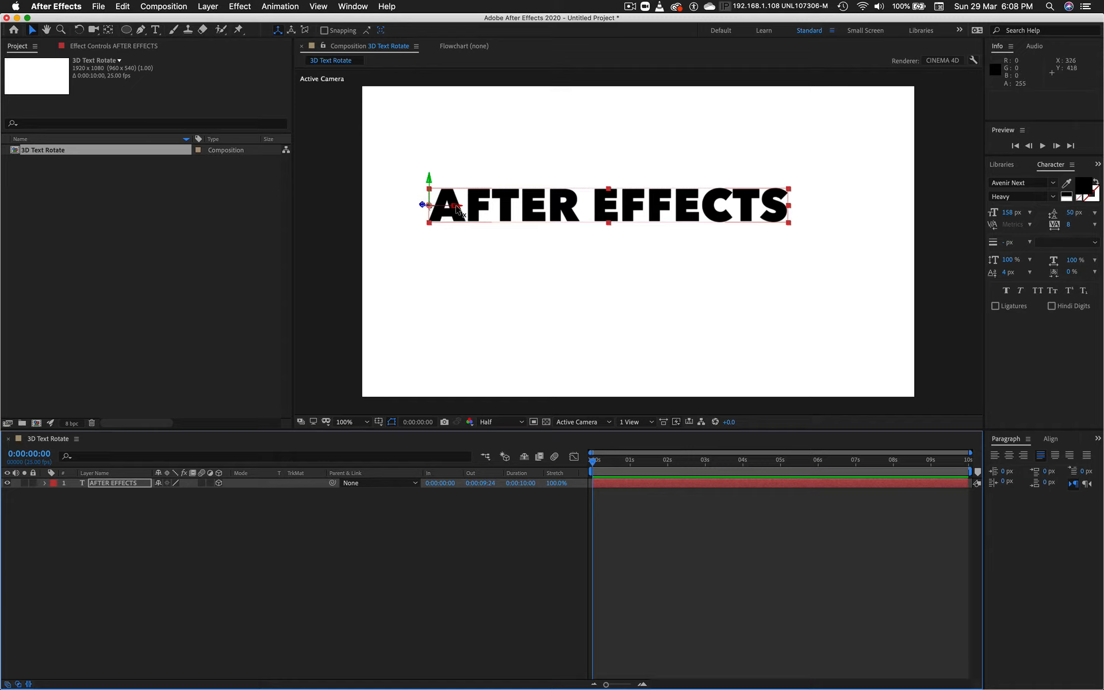
{"action": "mouse_move", "coordinate": [422, 206]}
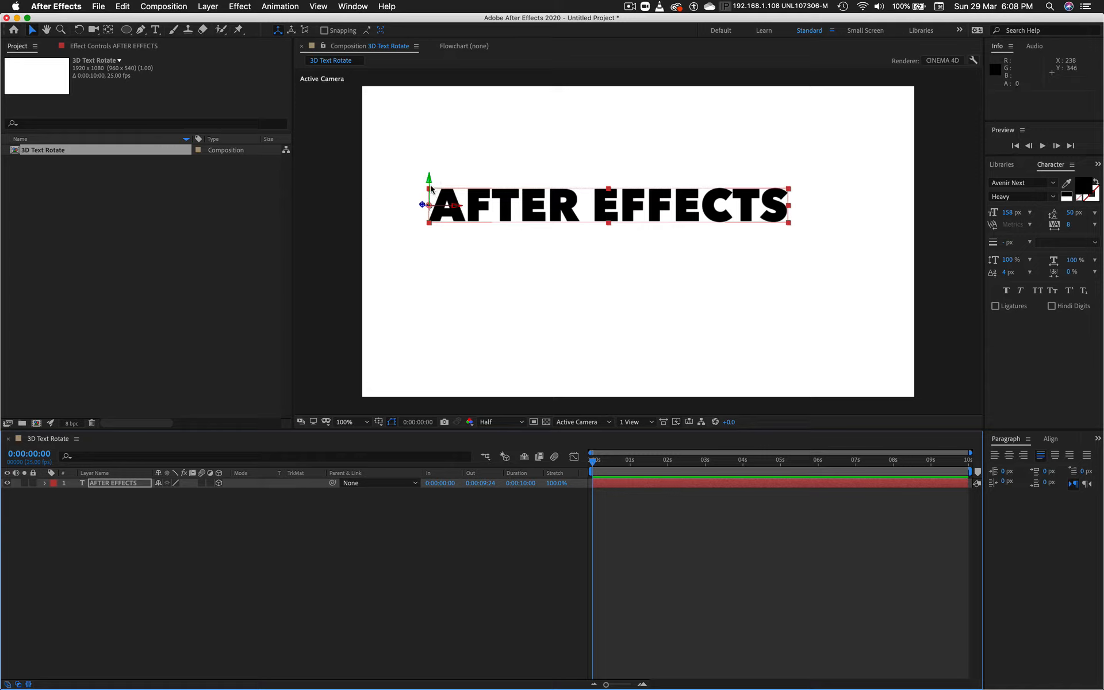
{"action": "mouse_move", "coordinate": [167, 71]}
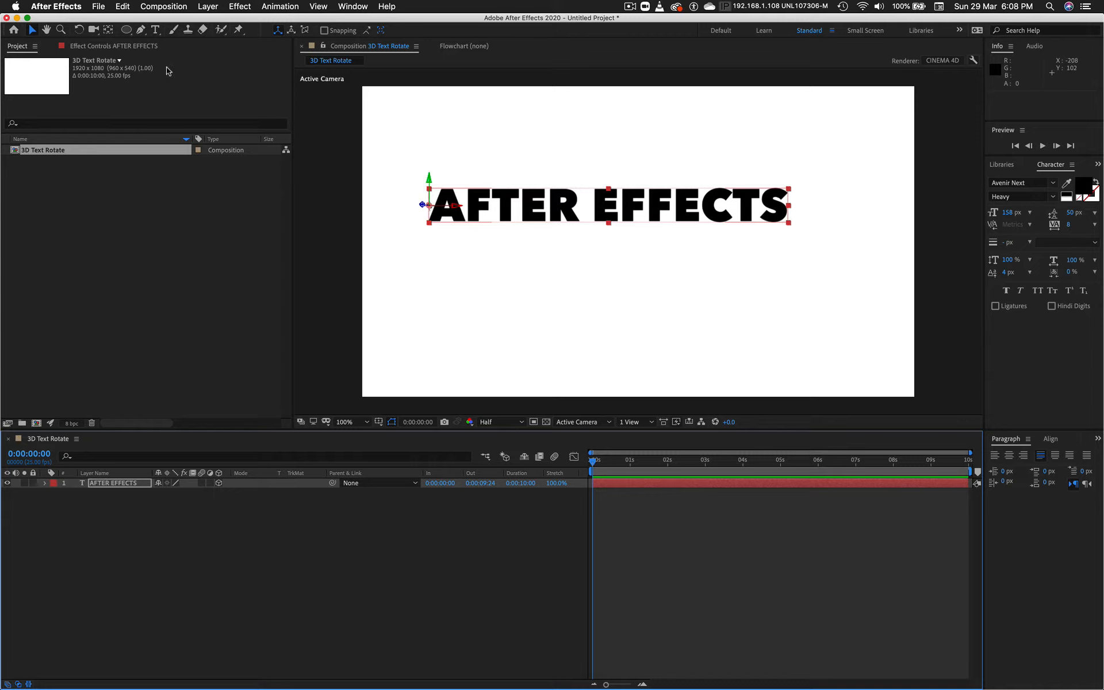
{"action": "mouse_move", "coordinate": [108, 30]}
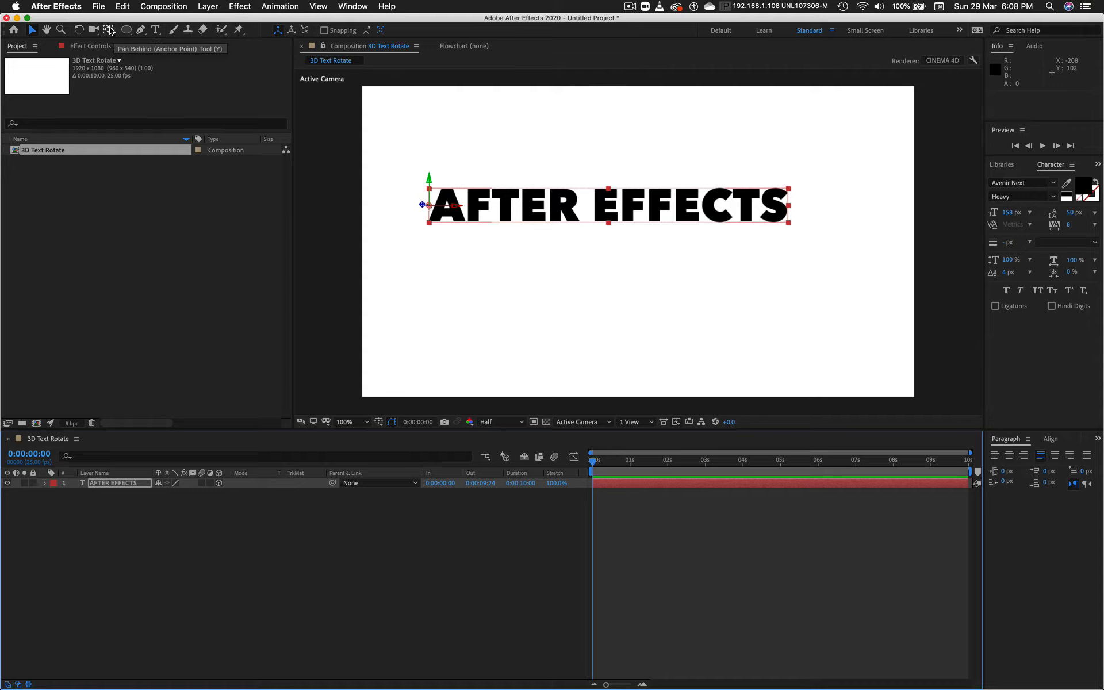
{"action": "mouse_move", "coordinate": [216, 431]}
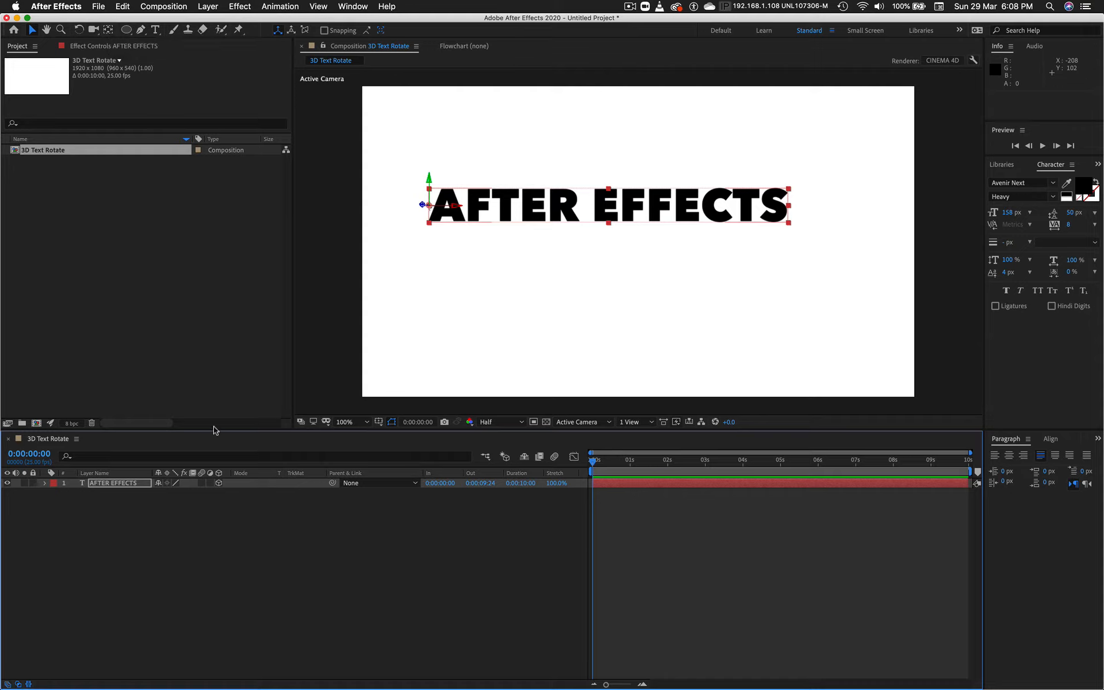
Reveal the layer's rotation and transform properties to reach Orientation and Rotation
{"action": "left_click", "coordinate": [43, 483]}
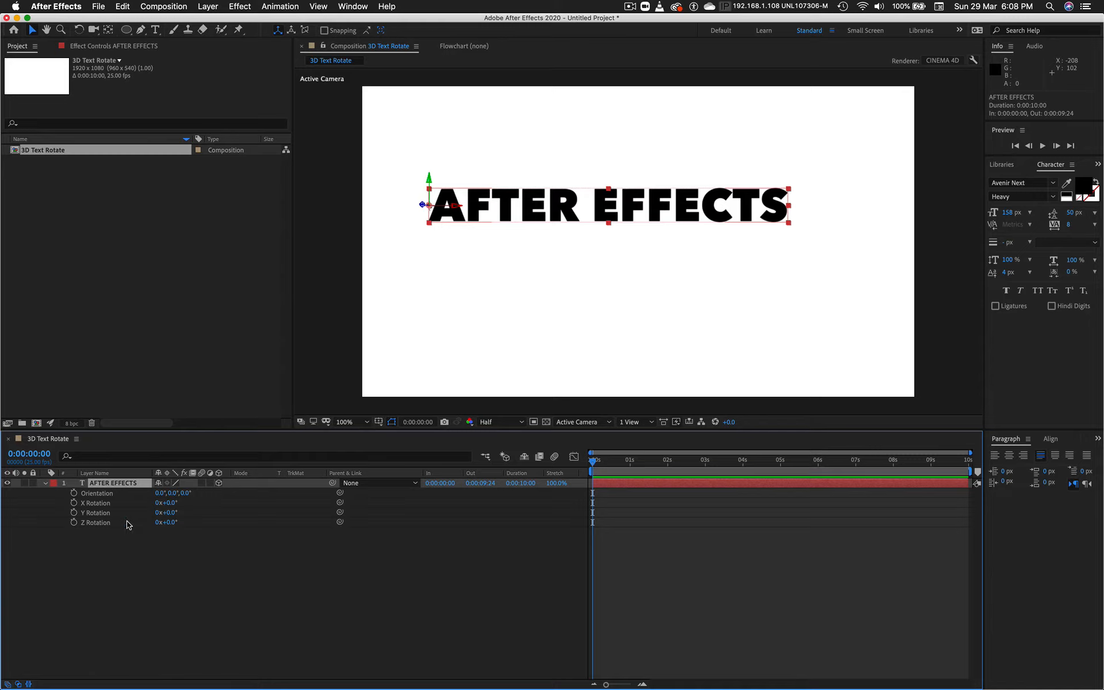
{"action": "mouse_move", "coordinate": [100, 491]}
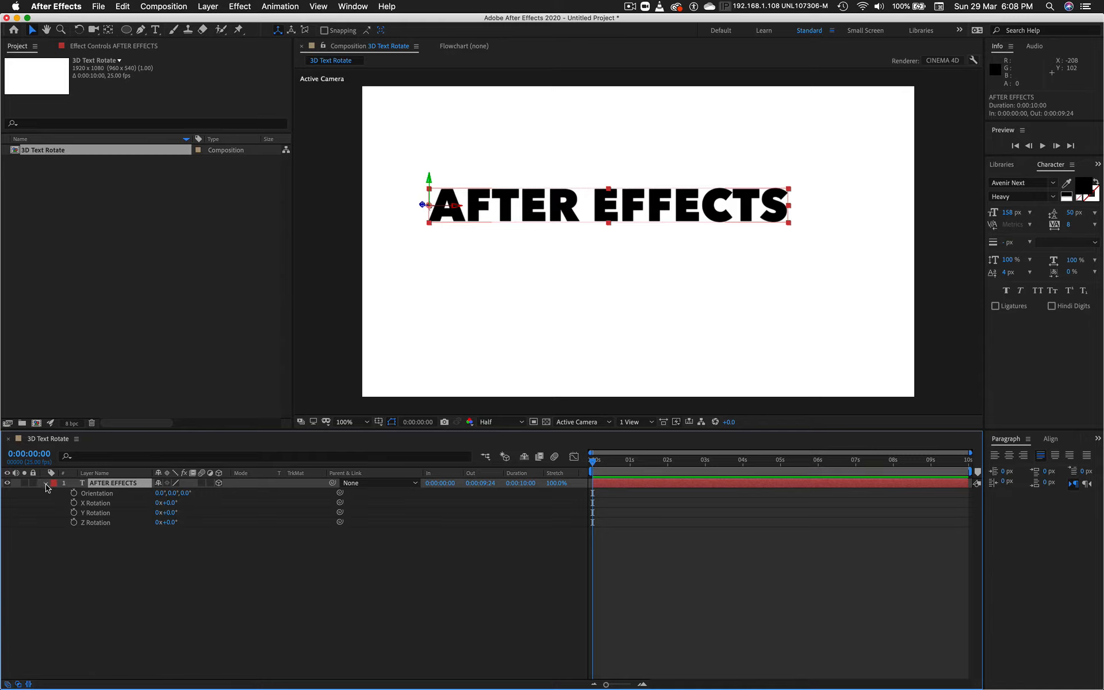
{"action": "left_click", "coordinate": [56, 483]}
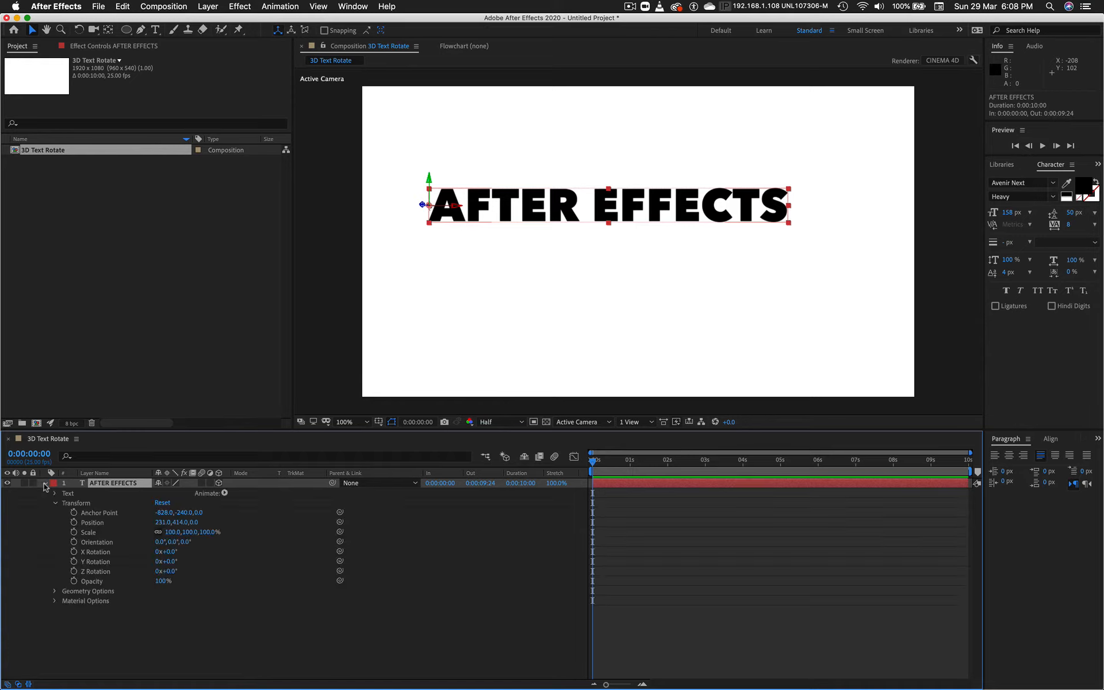
{"action": "left_click", "coordinate": [55, 502]}
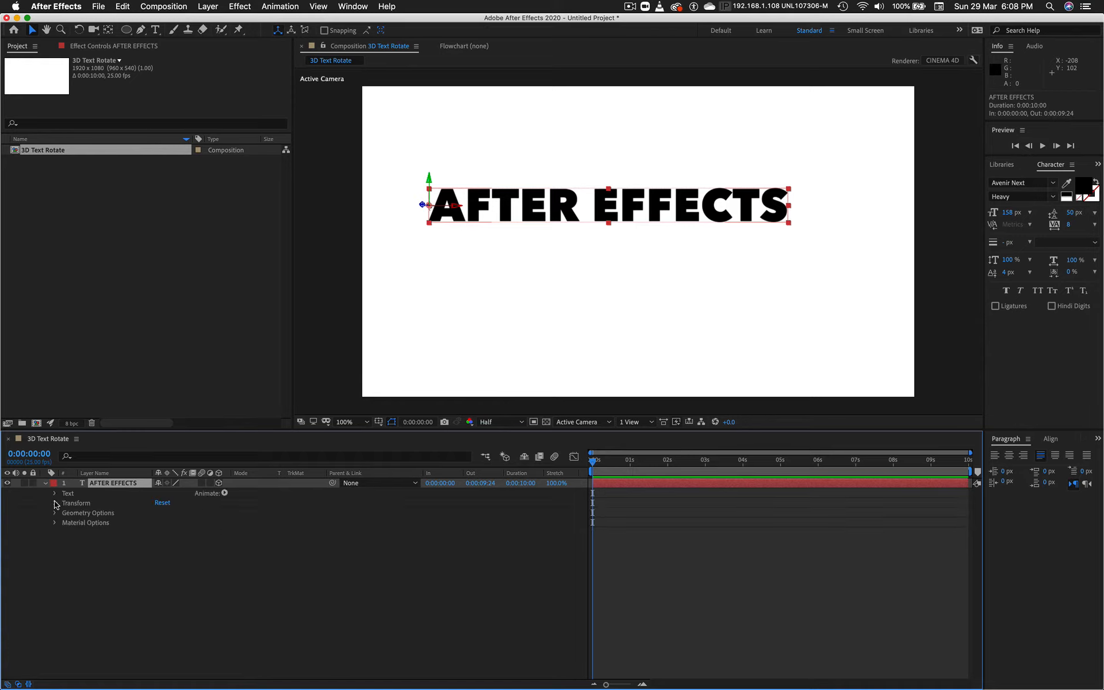
{"action": "left_click", "coordinate": [56, 502]}
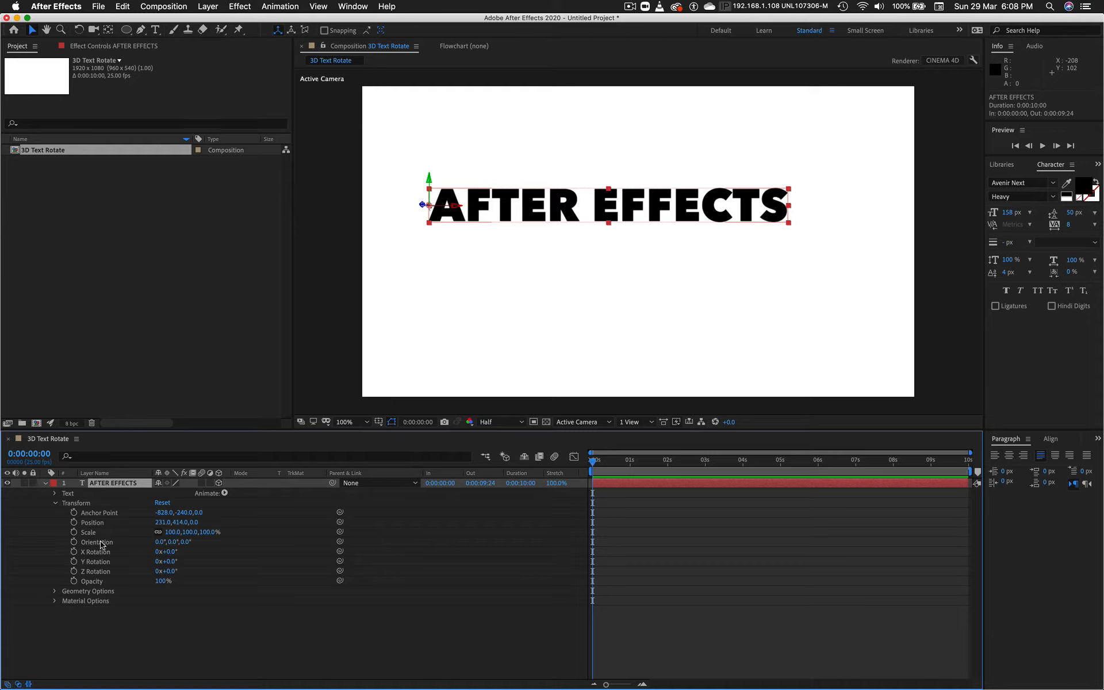
{"action": "mouse_move", "coordinate": [103, 555]}
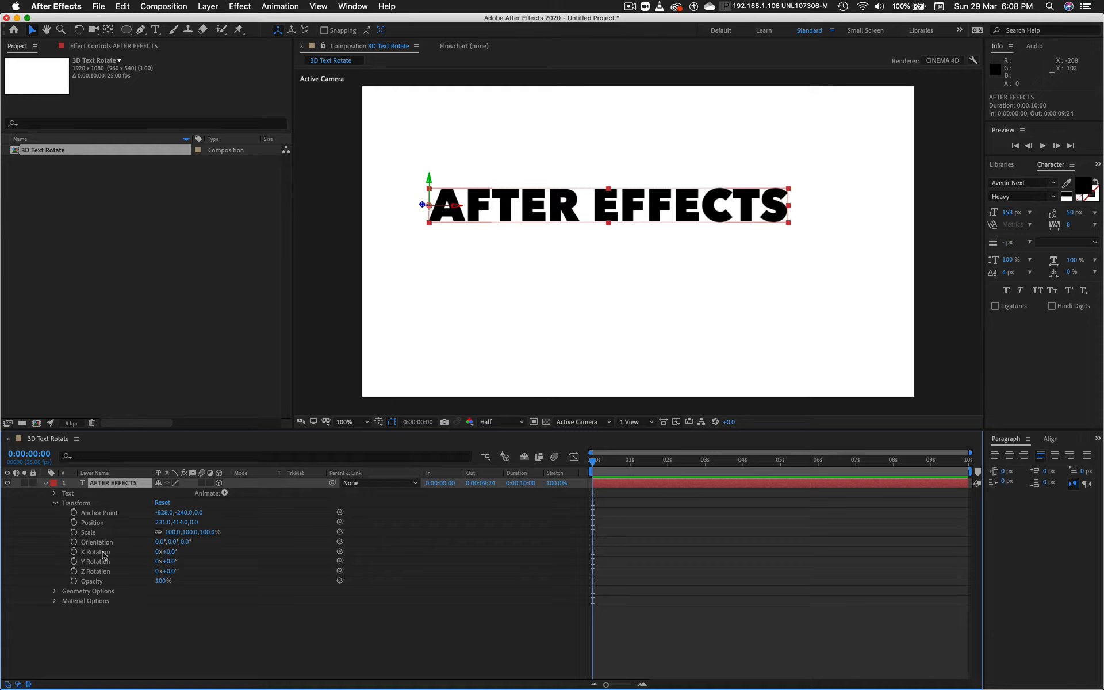
{"action": "mouse_move", "coordinate": [109, 566]}
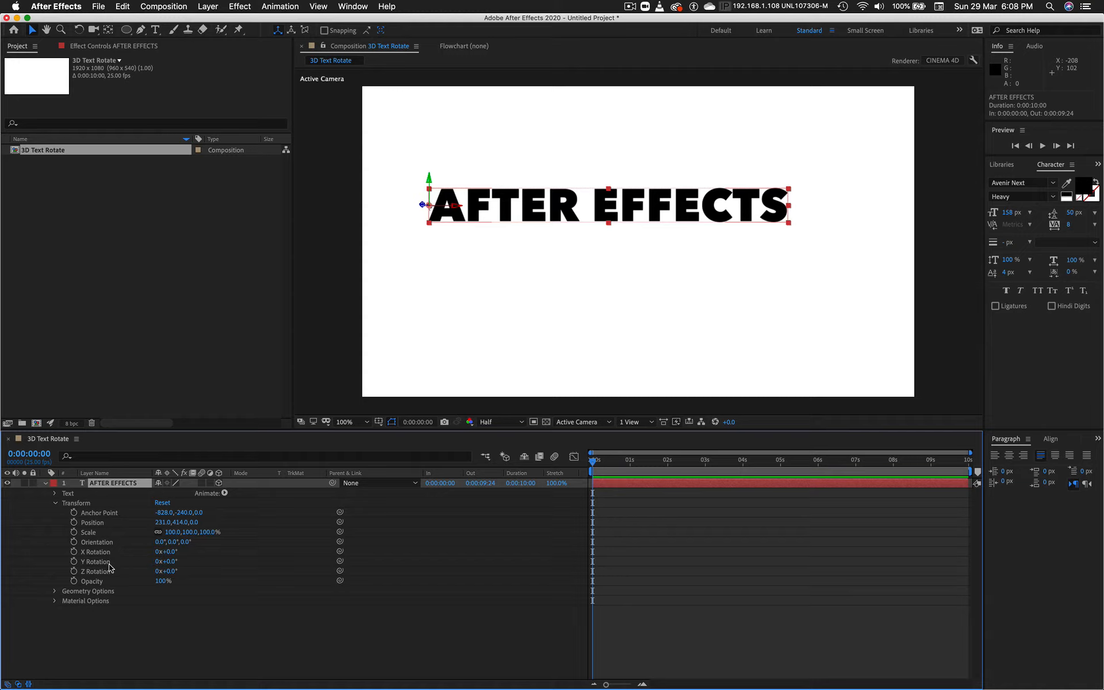
{"action": "mouse_move", "coordinate": [107, 572]}
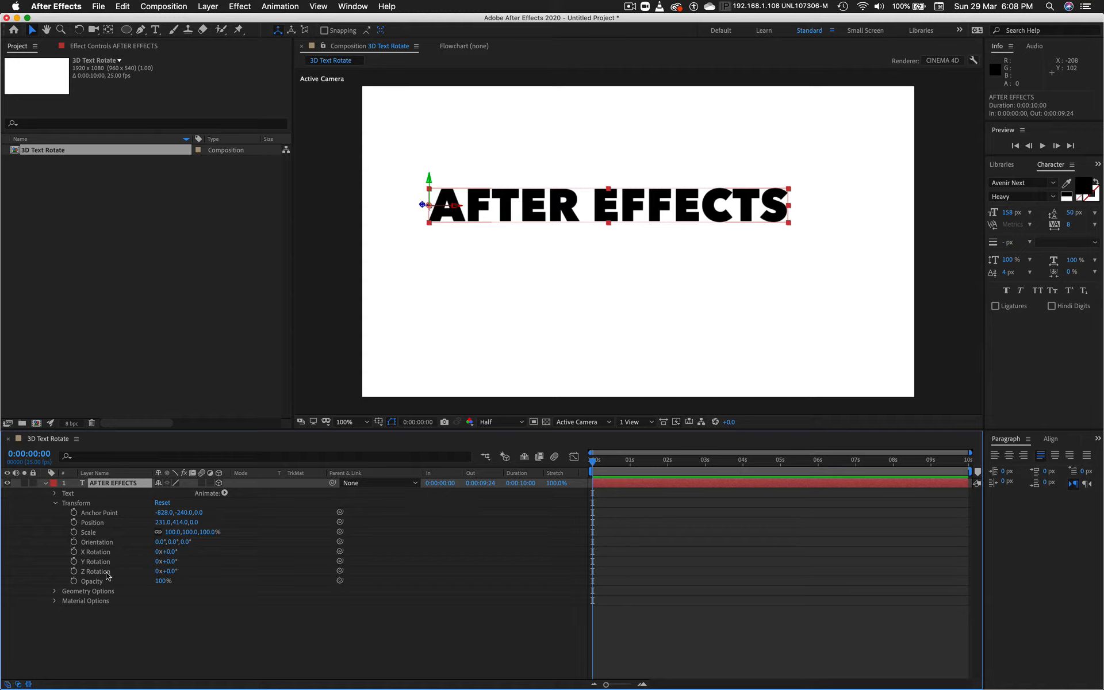
{"action": "mouse_move", "coordinate": [58, 513]}
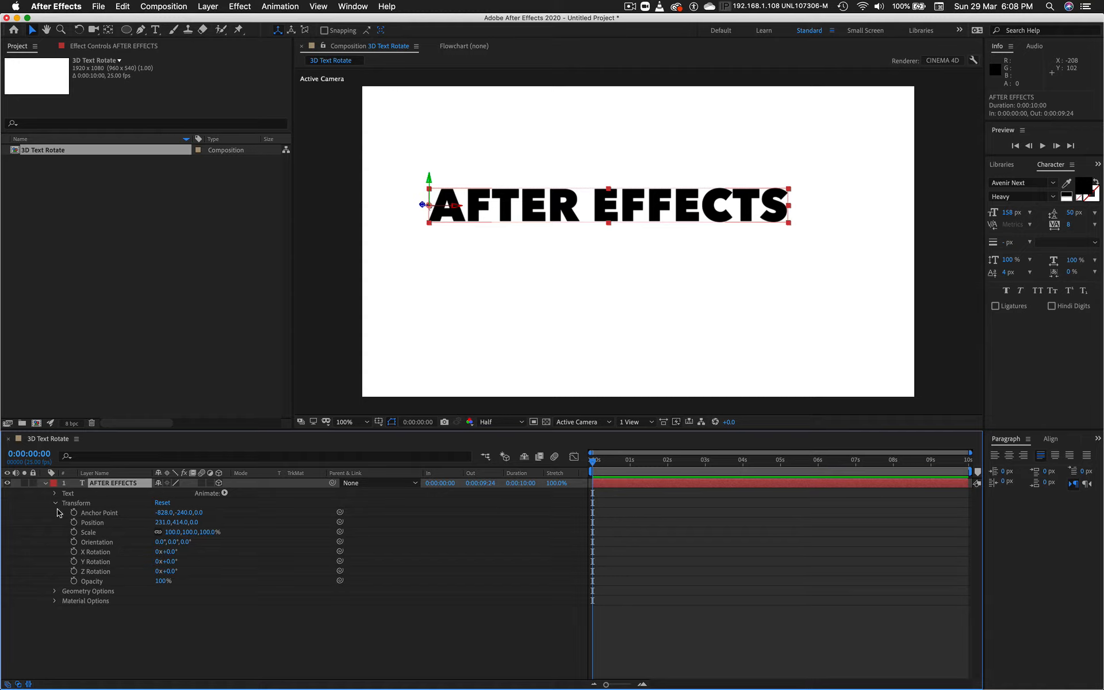
{"action": "left_click", "coordinate": [55, 503]}
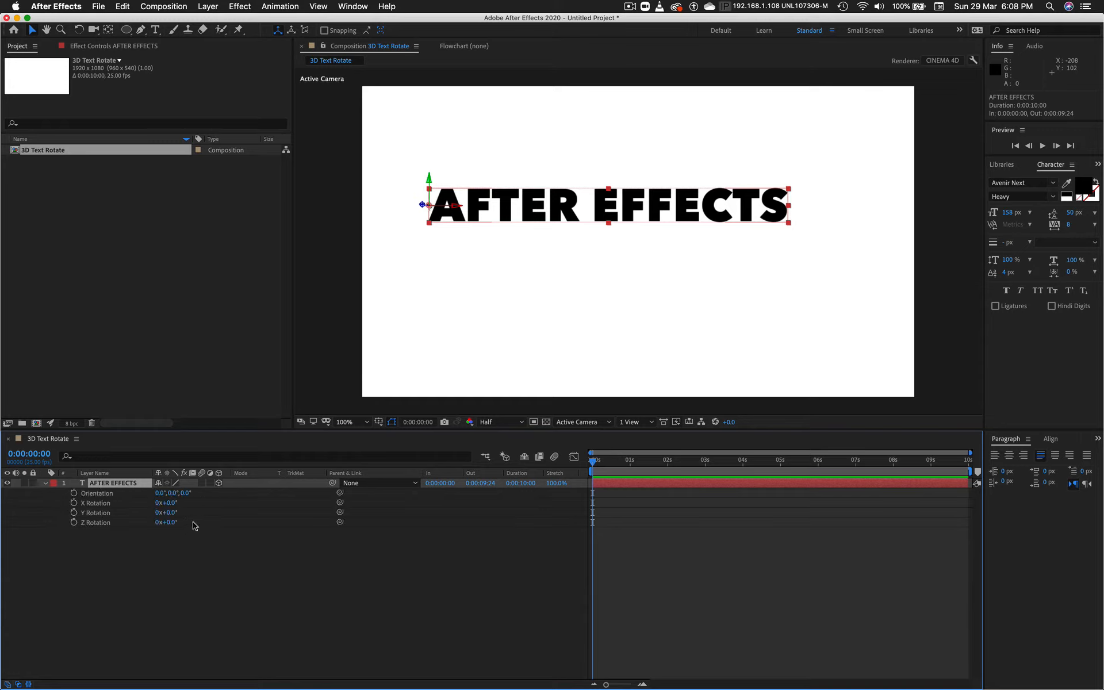
{"action": "mouse_move", "coordinate": [68, 500]}
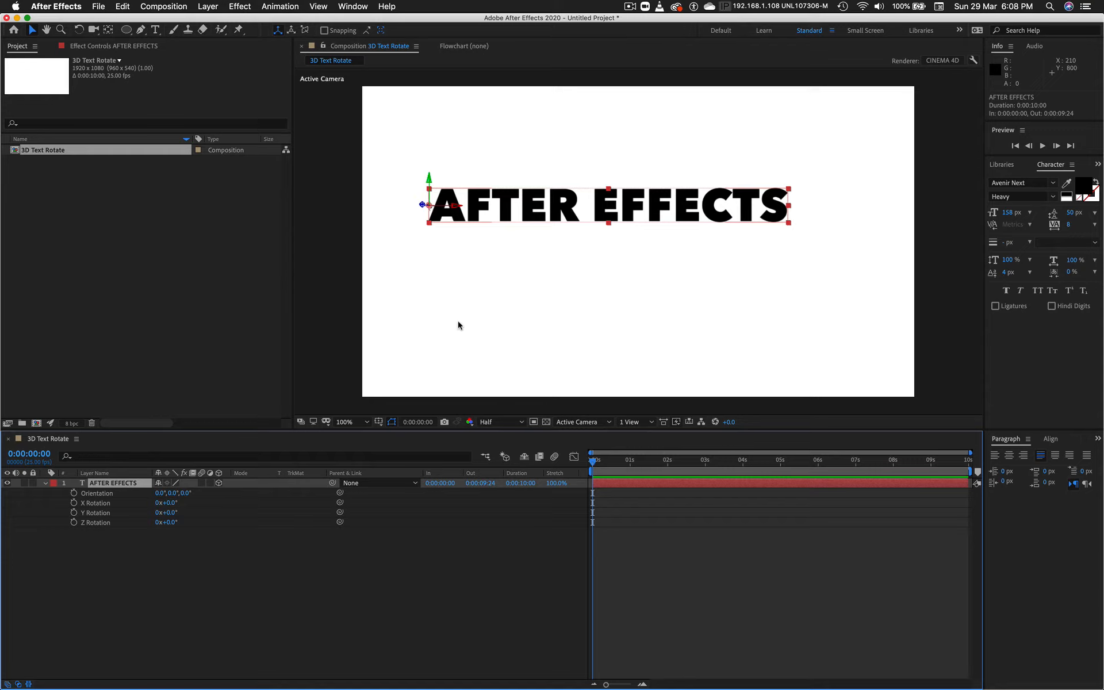
{"action": "mouse_move", "coordinate": [442, 373]}
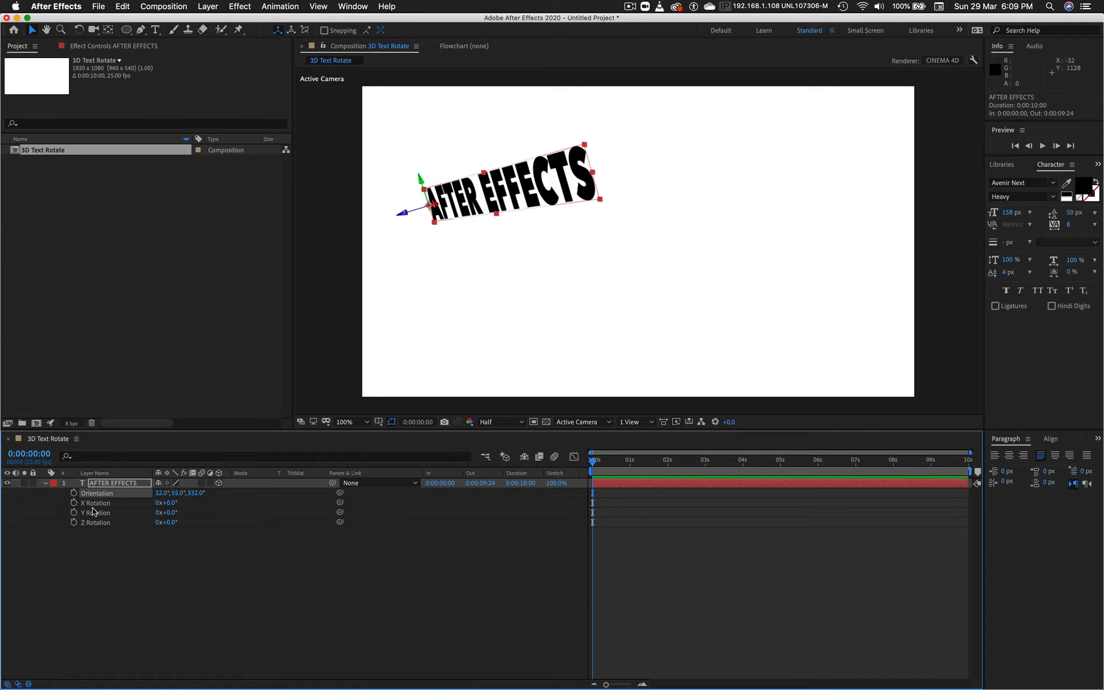
{"action": "mouse_move", "coordinate": [88, 527]}
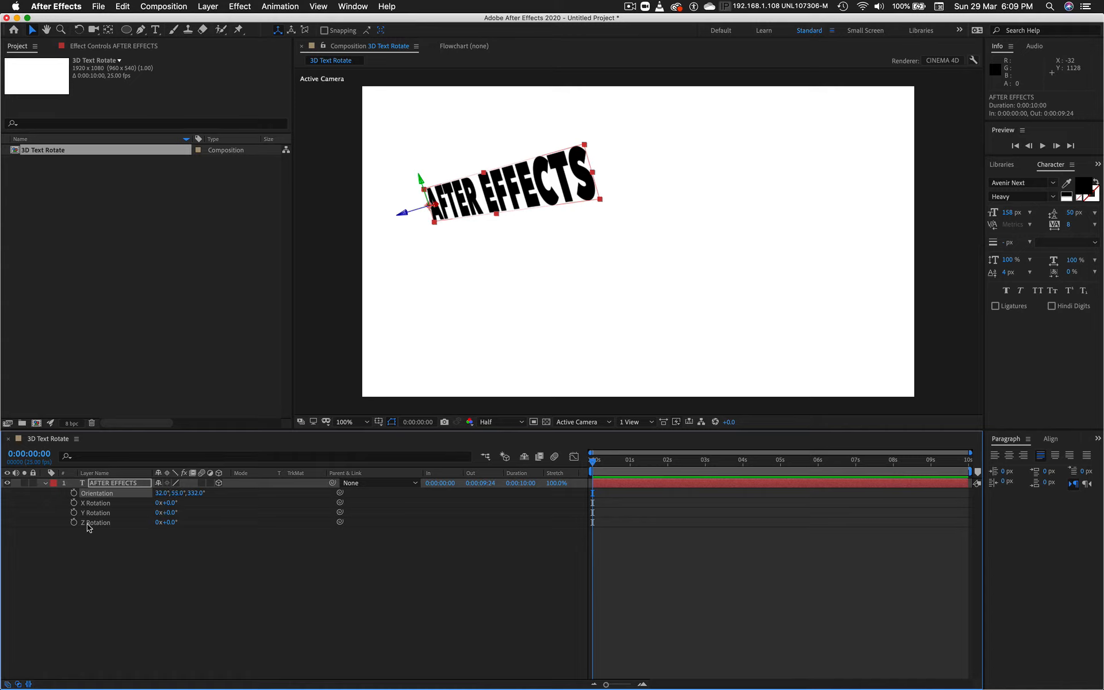
Select X Rotation and scrub the orientation and X/Y rotation values to tilt the text
{"action": "left_click", "coordinate": [93, 513]}
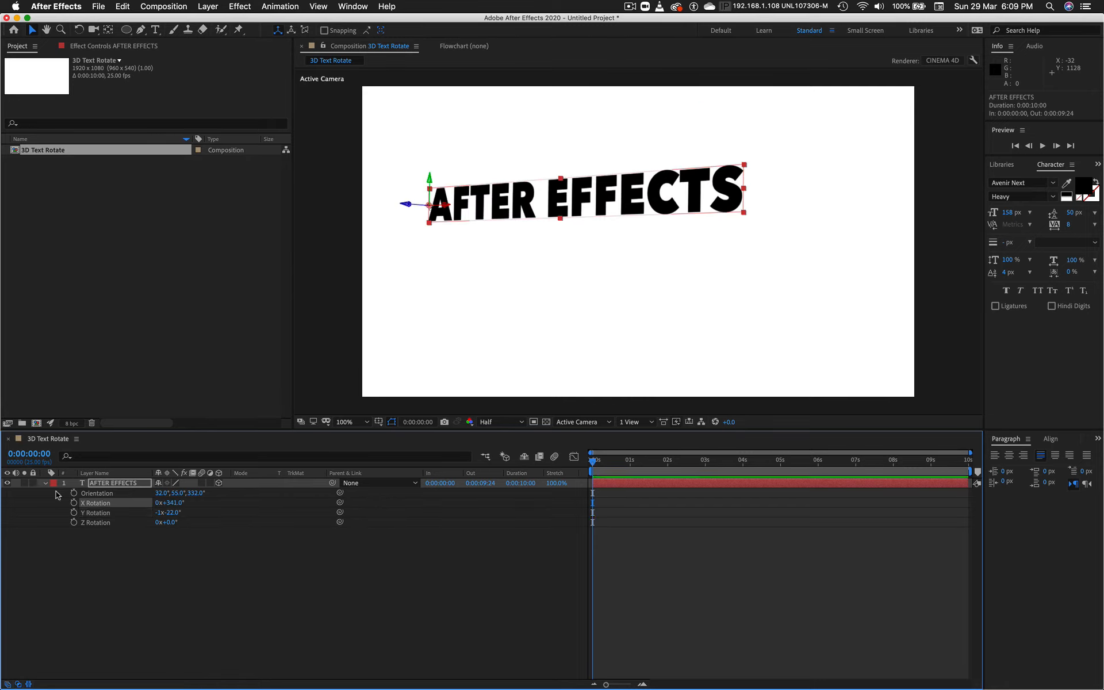
Reset the text layer's Transform so it sits flat with zero rotation again
{"action": "left_click", "coordinate": [55, 503]}
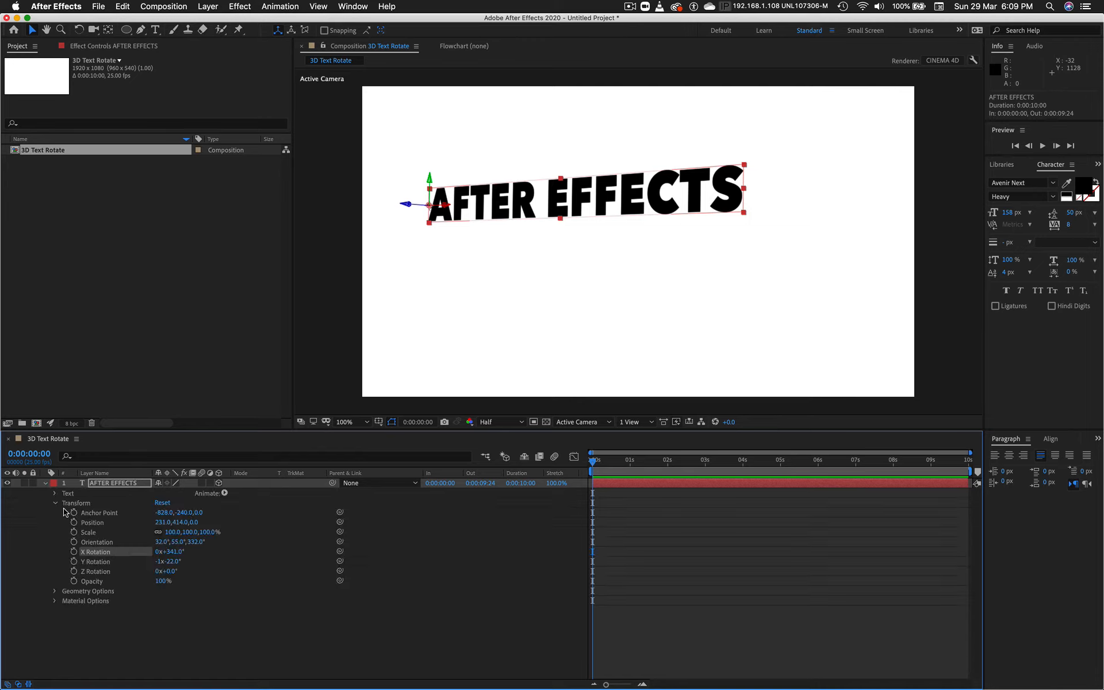
{"action": "mouse_move", "coordinate": [86, 518]}
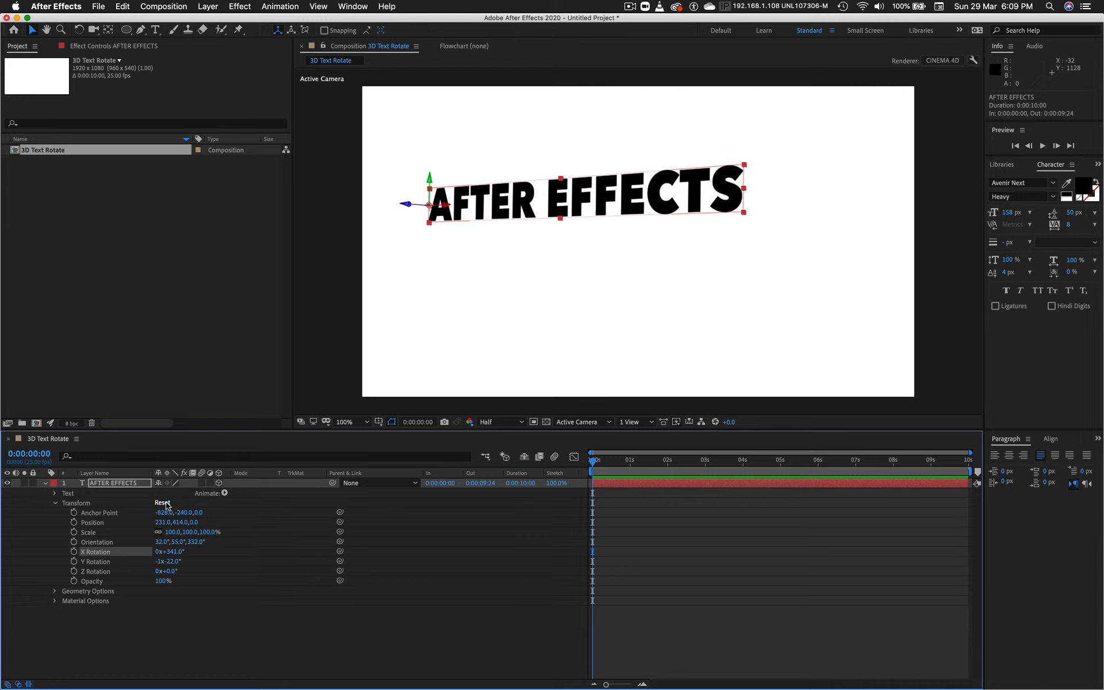
{"action": "left_click", "coordinate": [162, 503]}
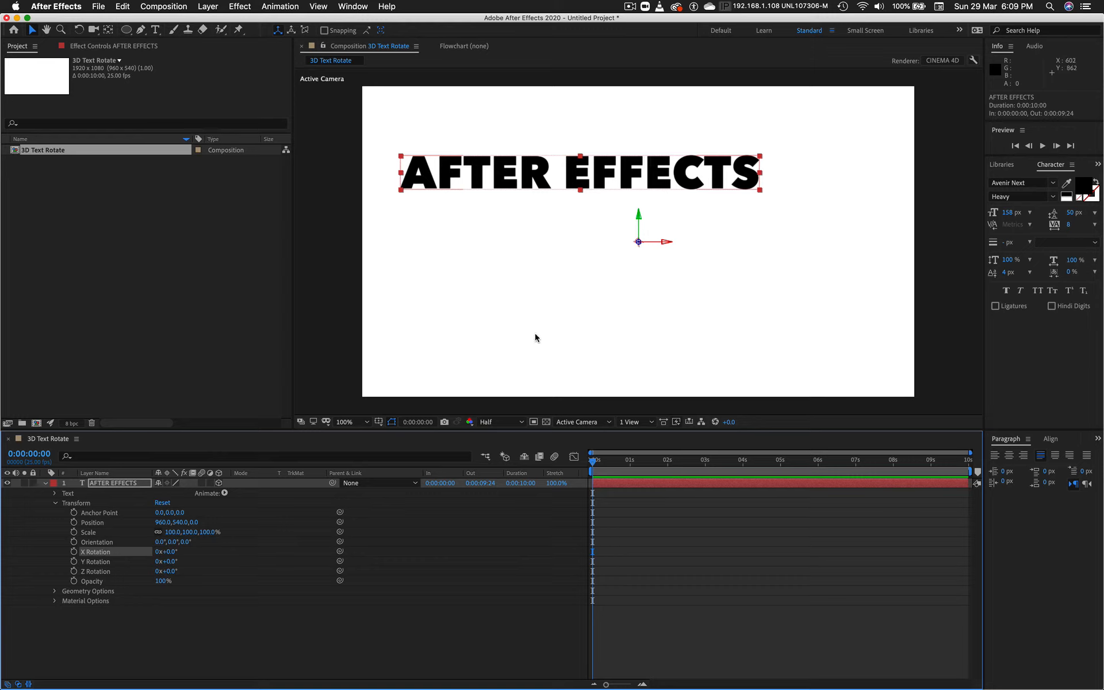
{"action": "mouse_move", "coordinate": [649, 233]}
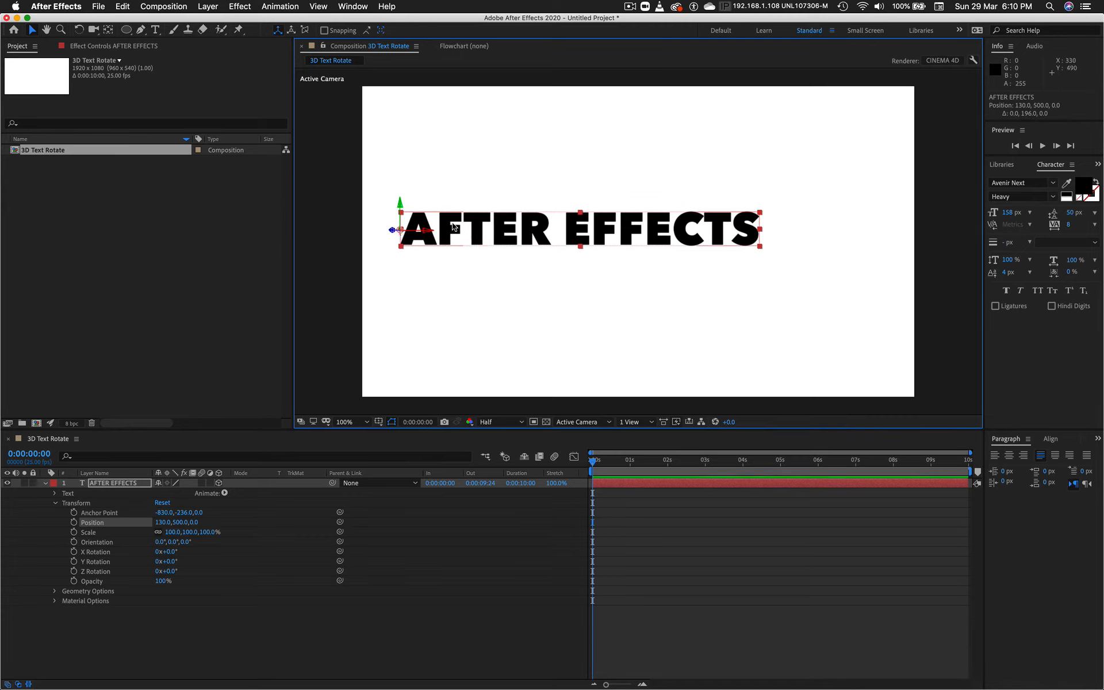
{"action": "mouse_move", "coordinate": [410, 230]}
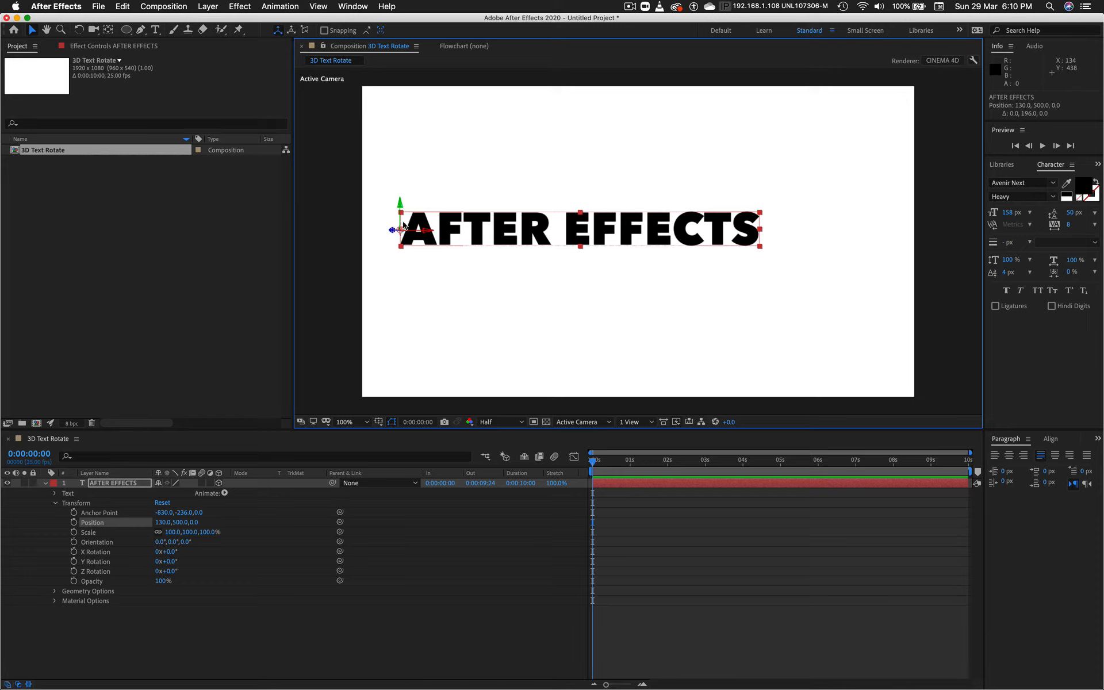
{"action": "mouse_move", "coordinate": [403, 229]}
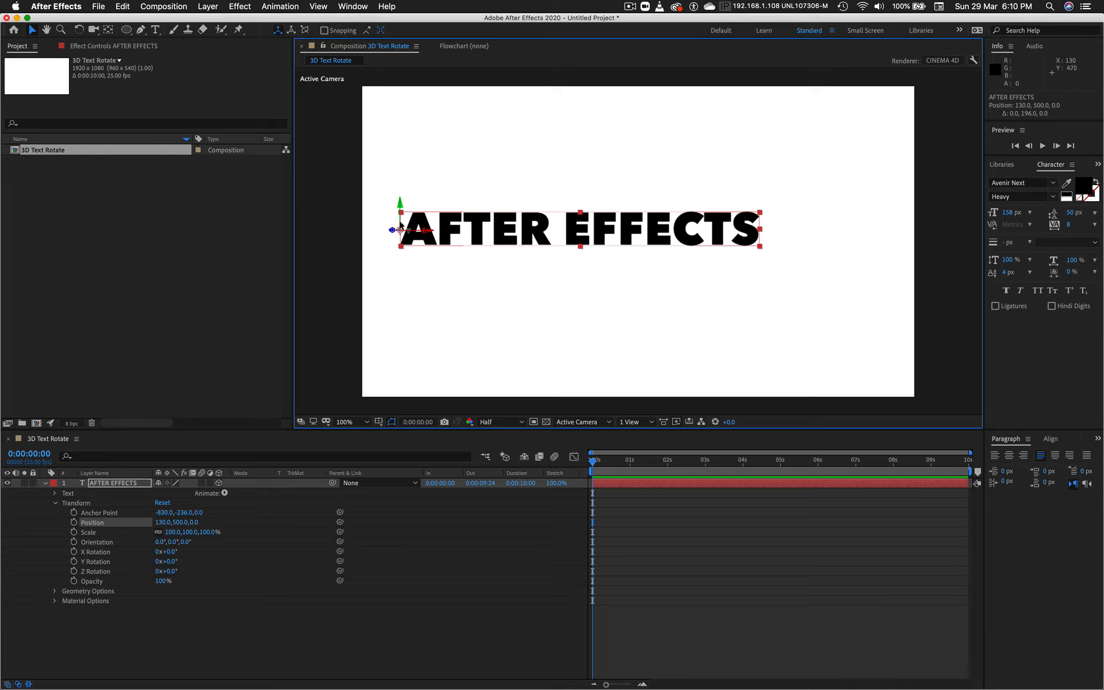
{"action": "mouse_move", "coordinate": [402, 225]}
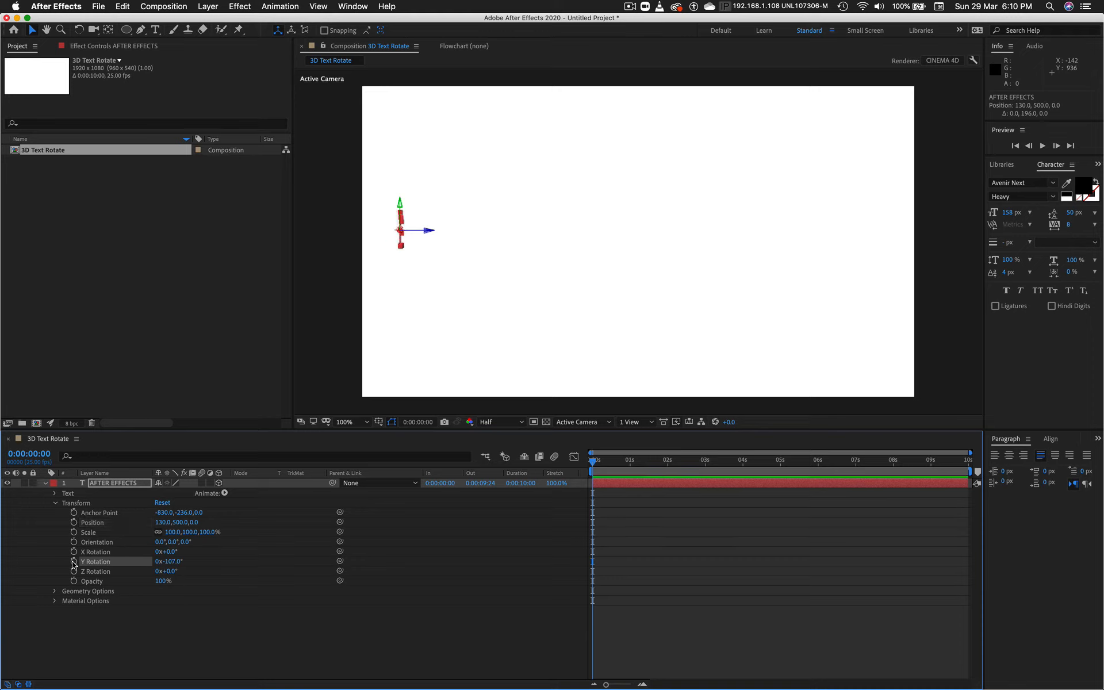
Keyframe Y Rotation from edge-on at frame 0 through later times, ending facing front at 0°
{"action": "left_click", "coordinate": [74, 561]}
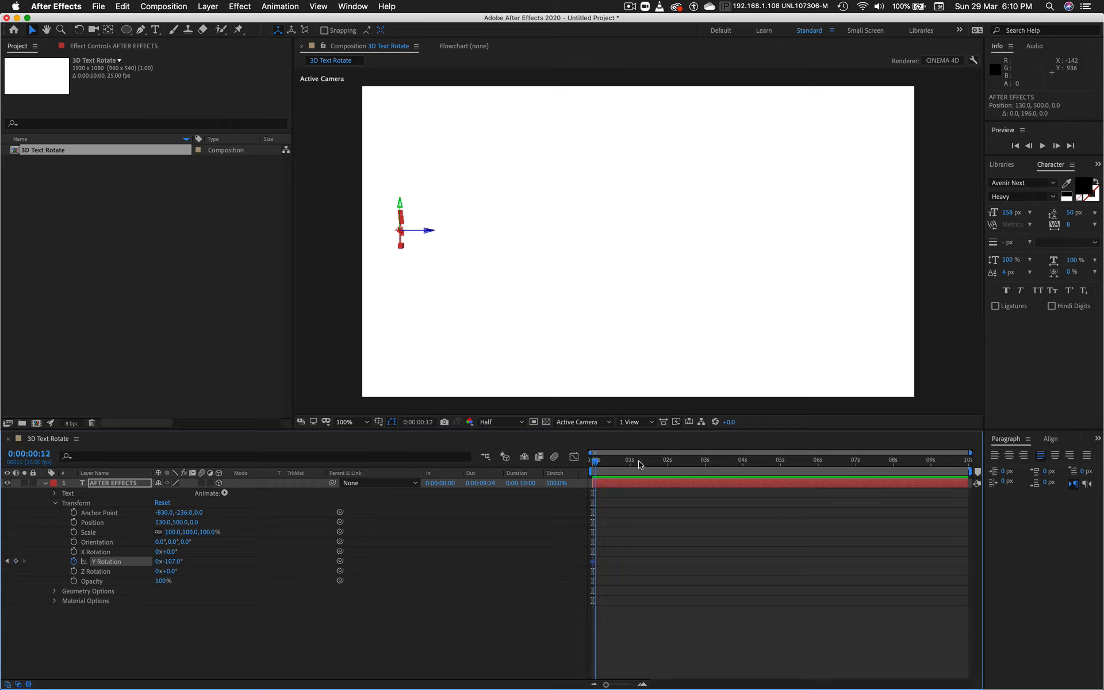
{"action": "left_click", "coordinate": [641, 460]}
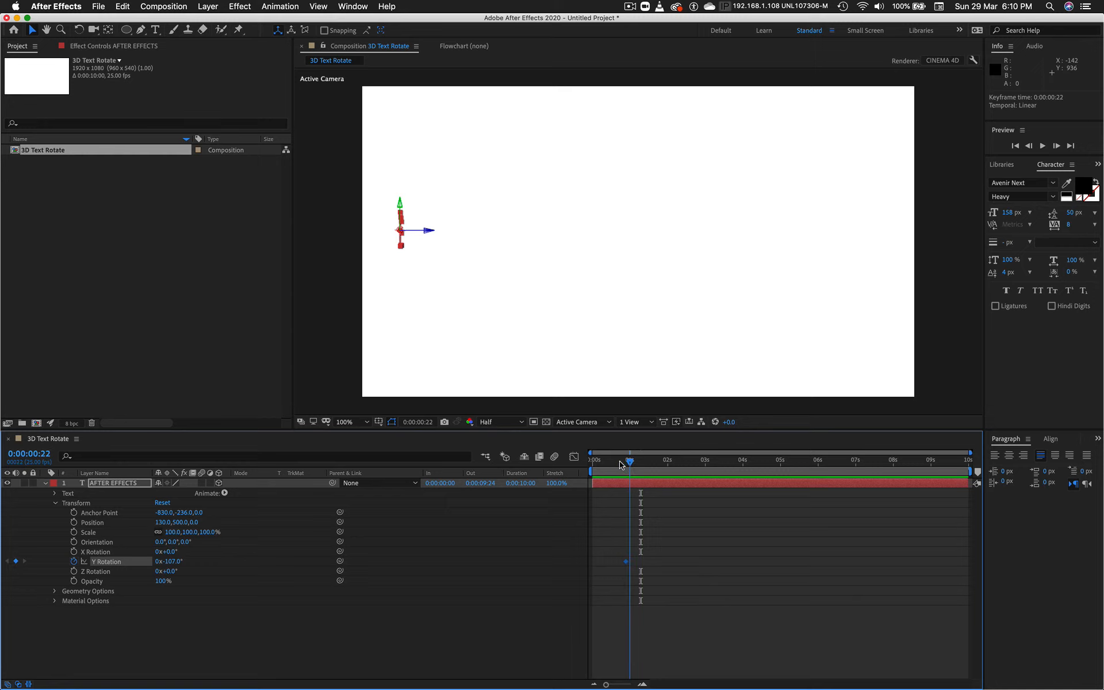
{"action": "left_click", "coordinate": [626, 460]}
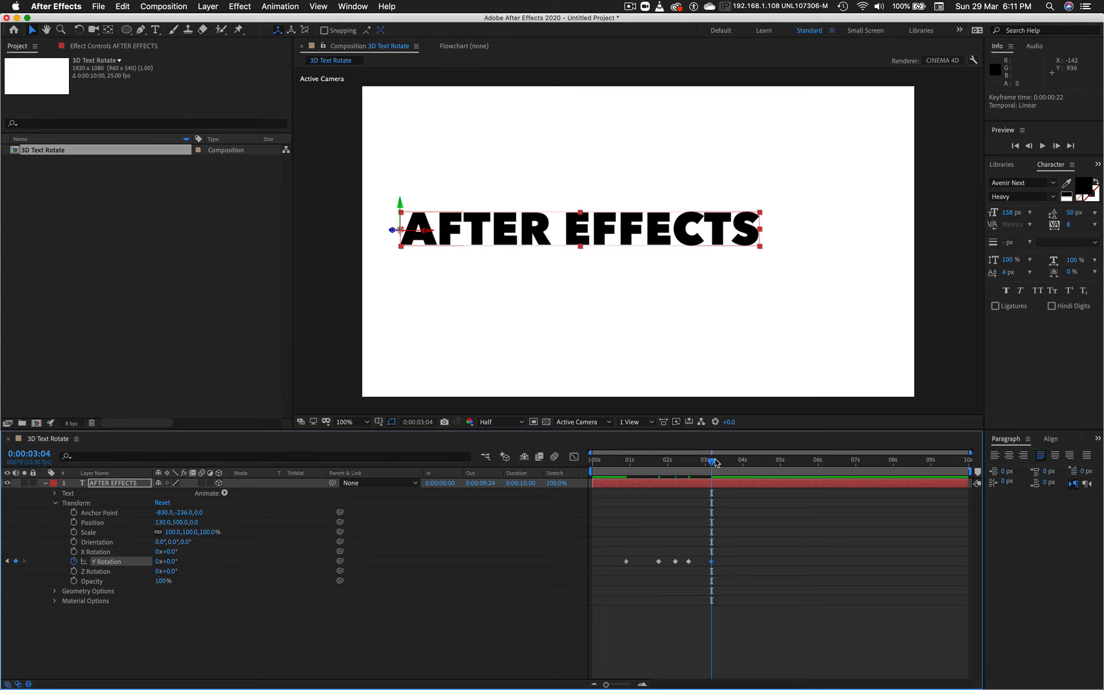
{"action": "left_click", "coordinate": [729, 460]}
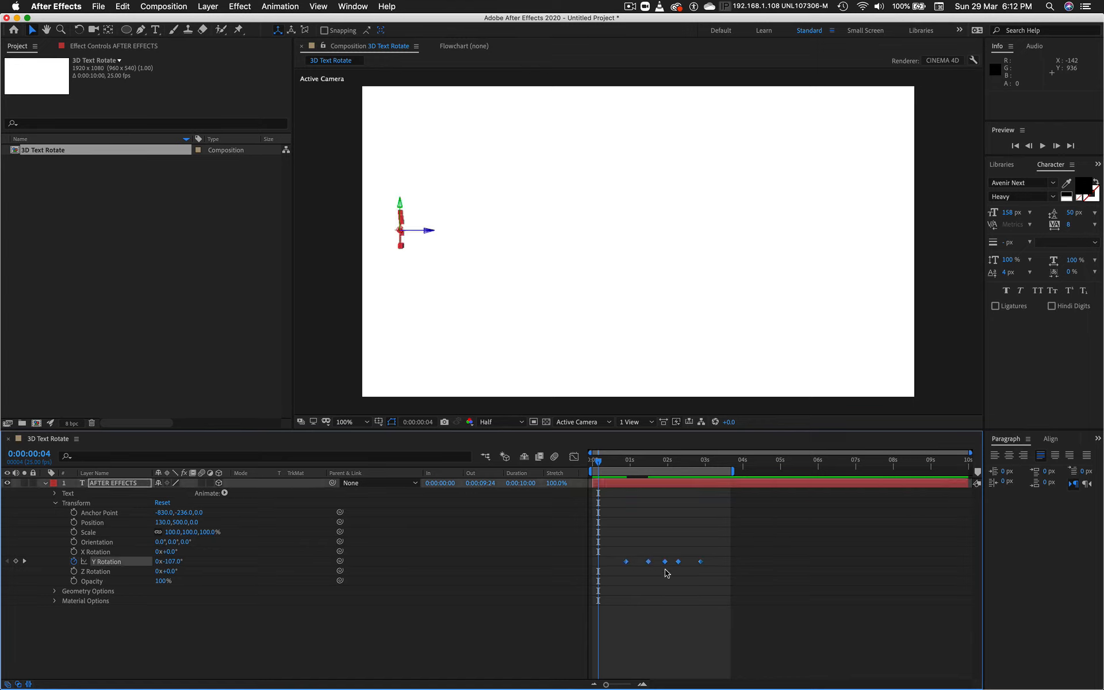
{"action": "mouse_move", "coordinate": [672, 578]}
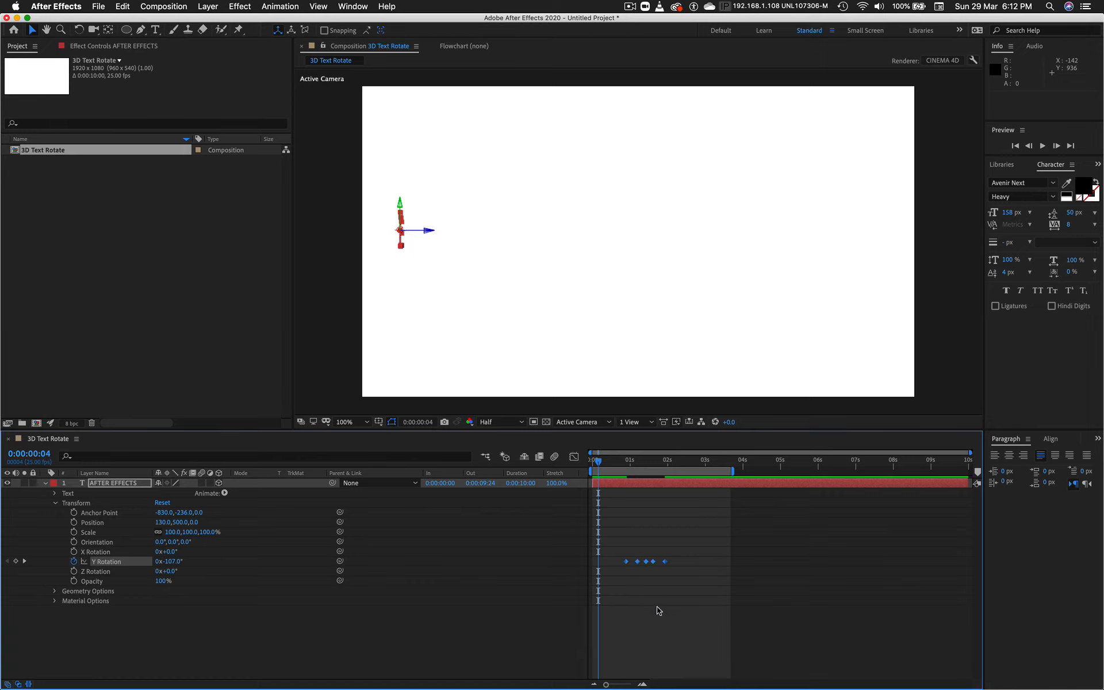
Deselect the tightened Y Rotation keyframes and preview the swing toward the viewer
{"action": "left_click", "coordinate": [1043, 146]}
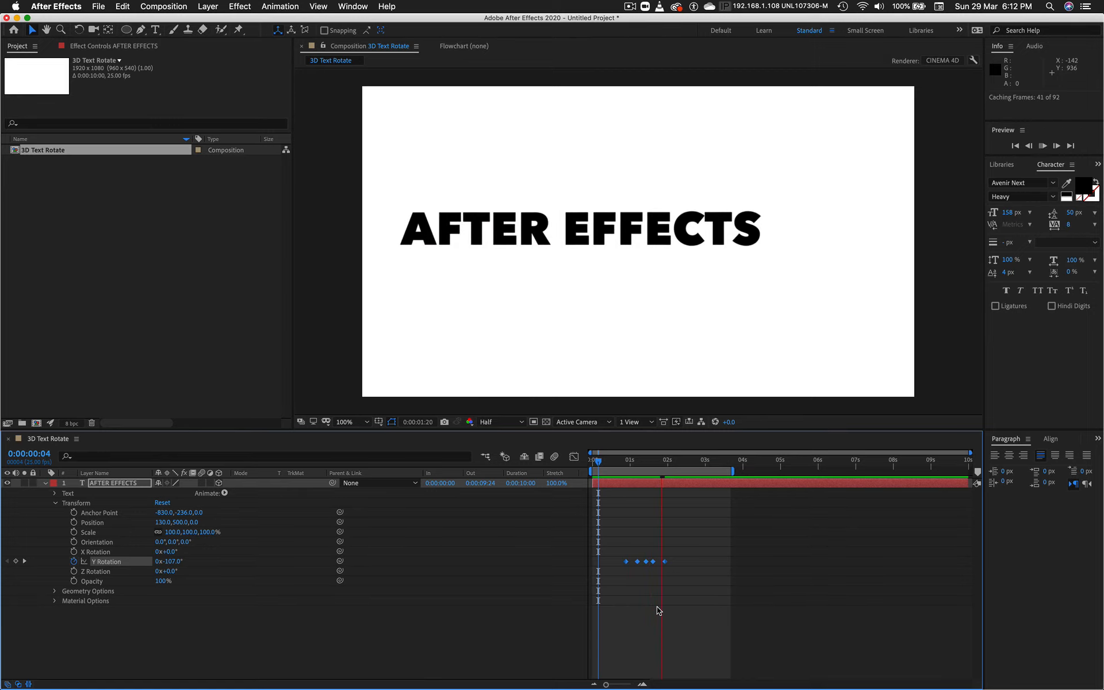
{"action": "left_click", "coordinate": [1042, 146]}
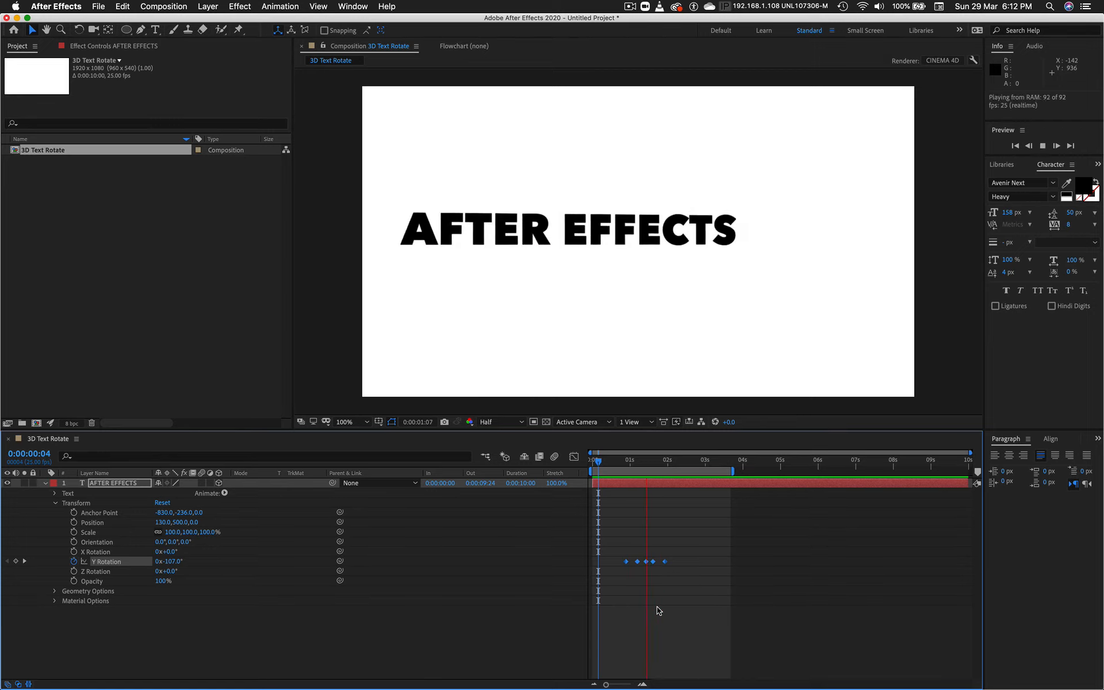